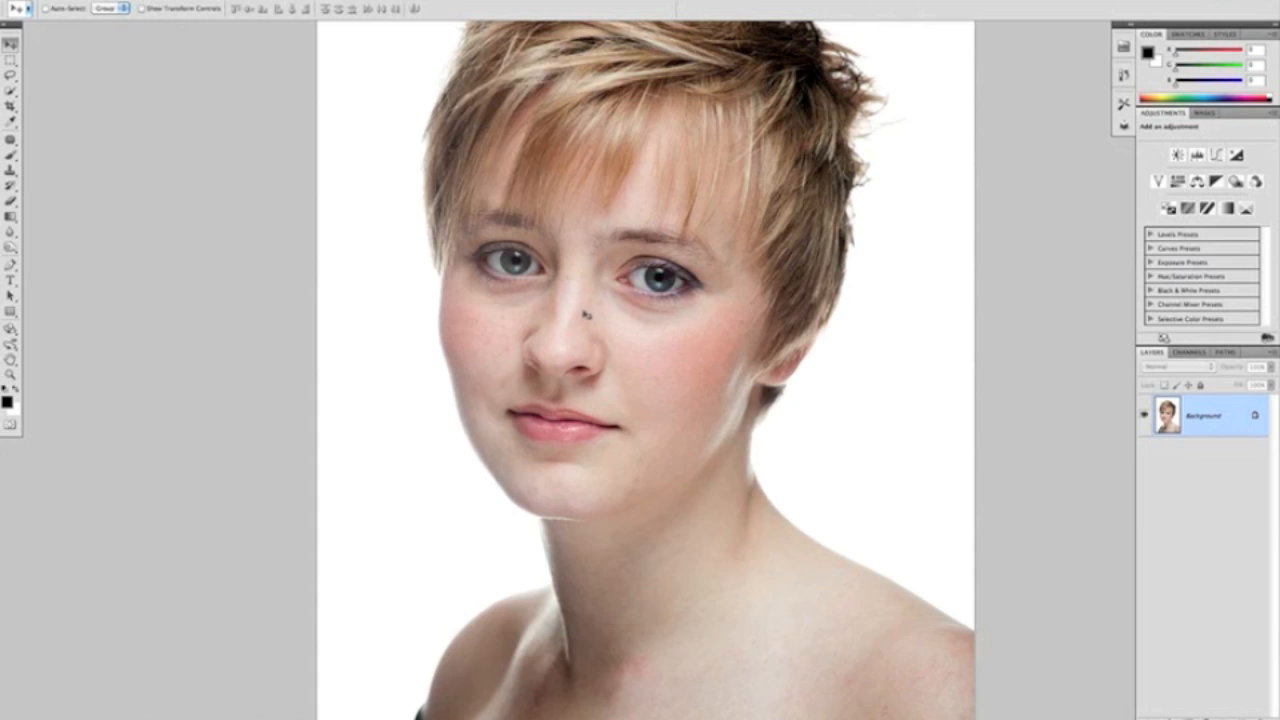
mouse_move(96, 233)
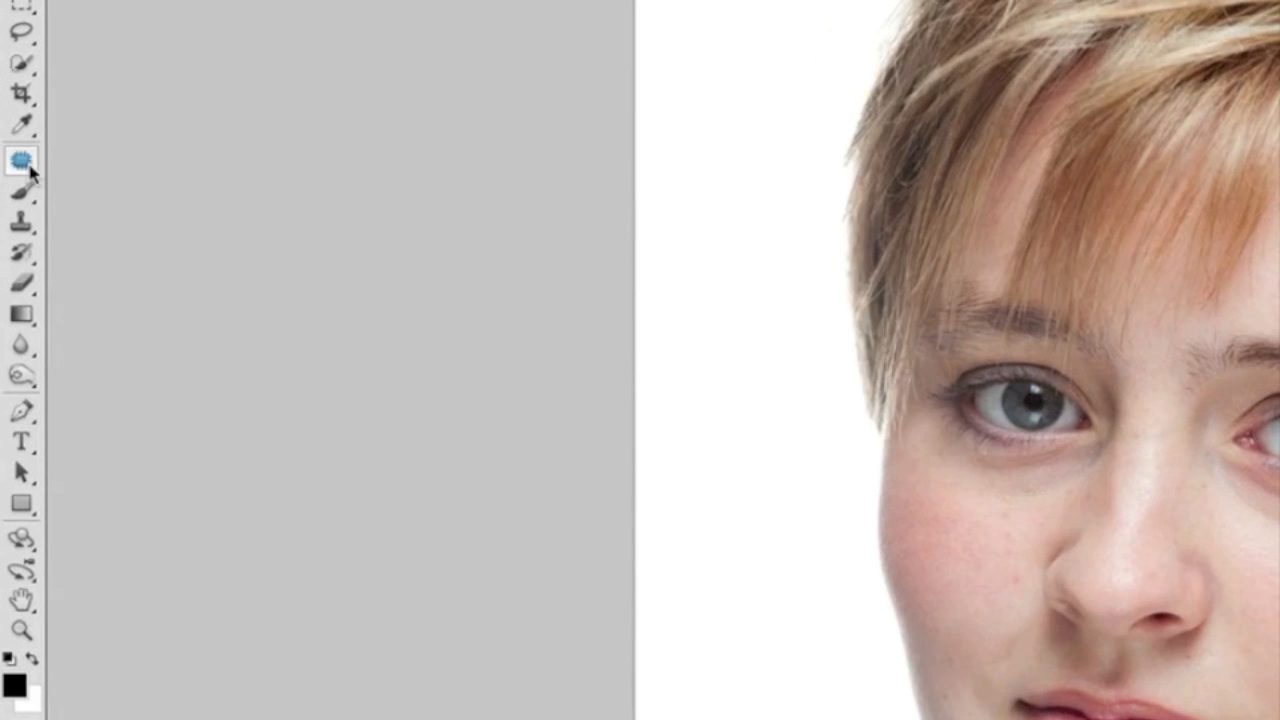
Pick the Spot Healing Brush from the healing tools flyout.
left_click(20, 159)
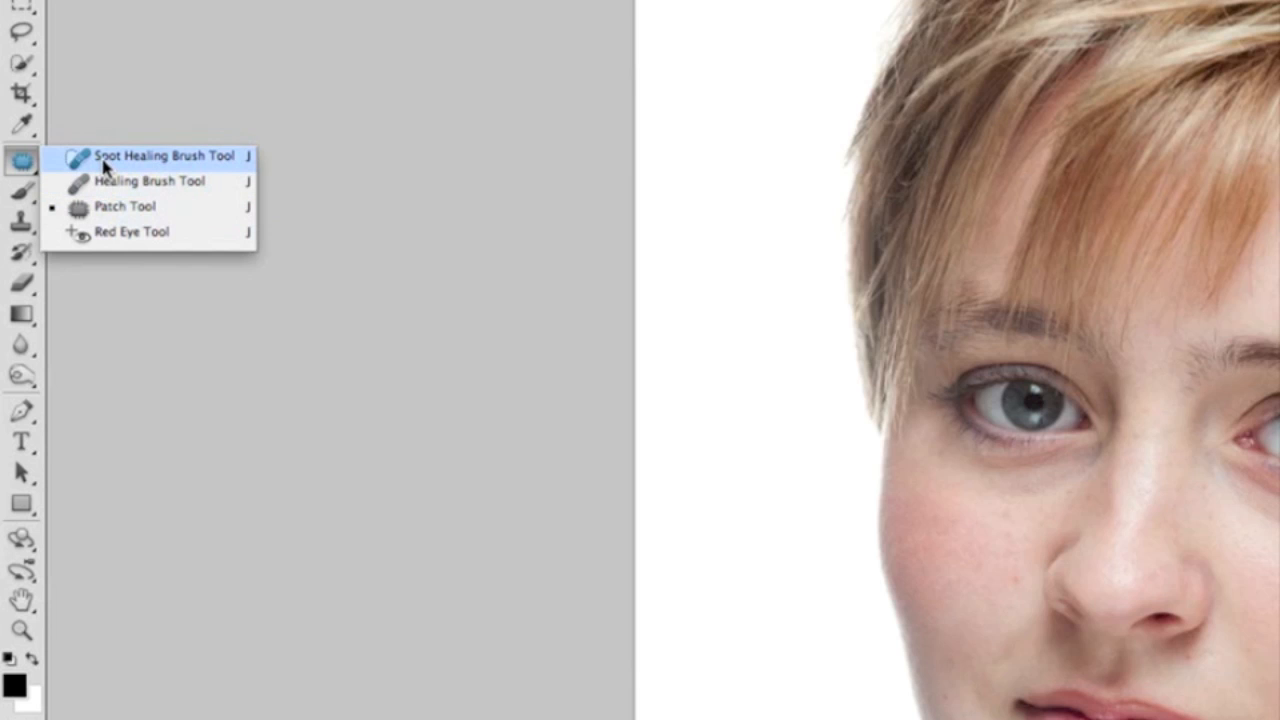
left_click(163, 156)
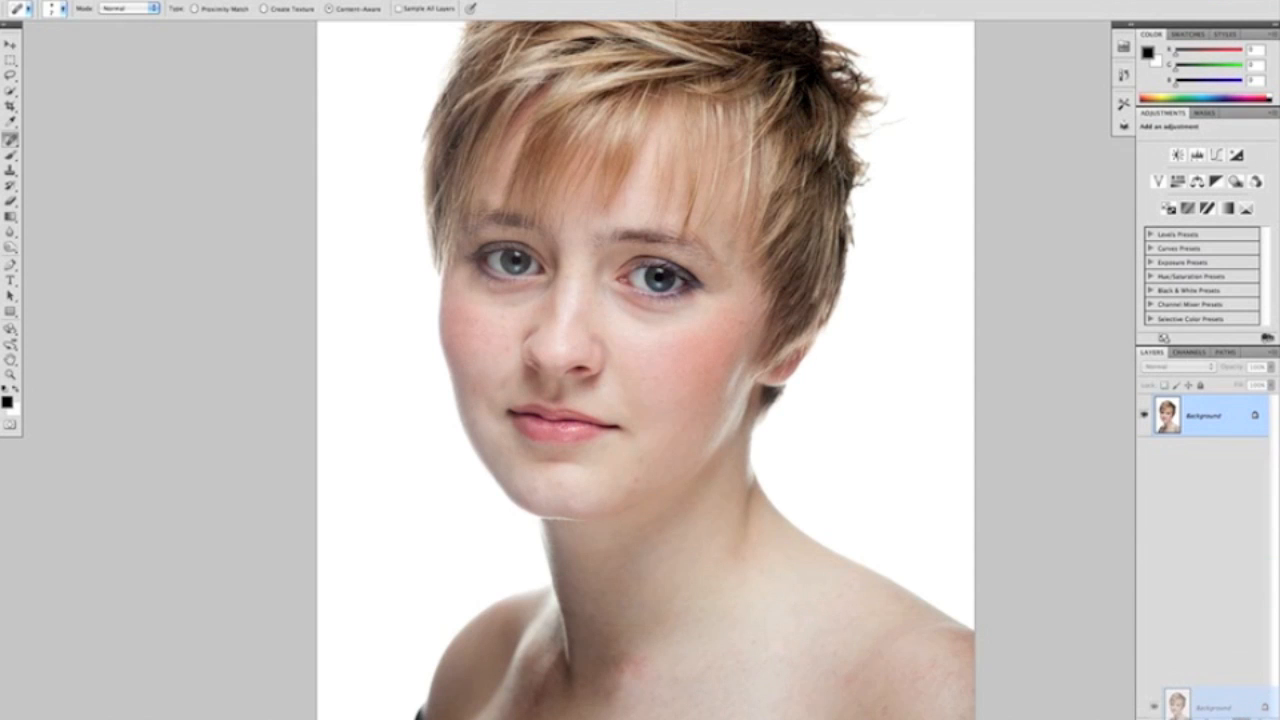
Duplicate the layer, then spot-heal the mole under the nose and two blemishes near the lips.
key("ctrl+j")
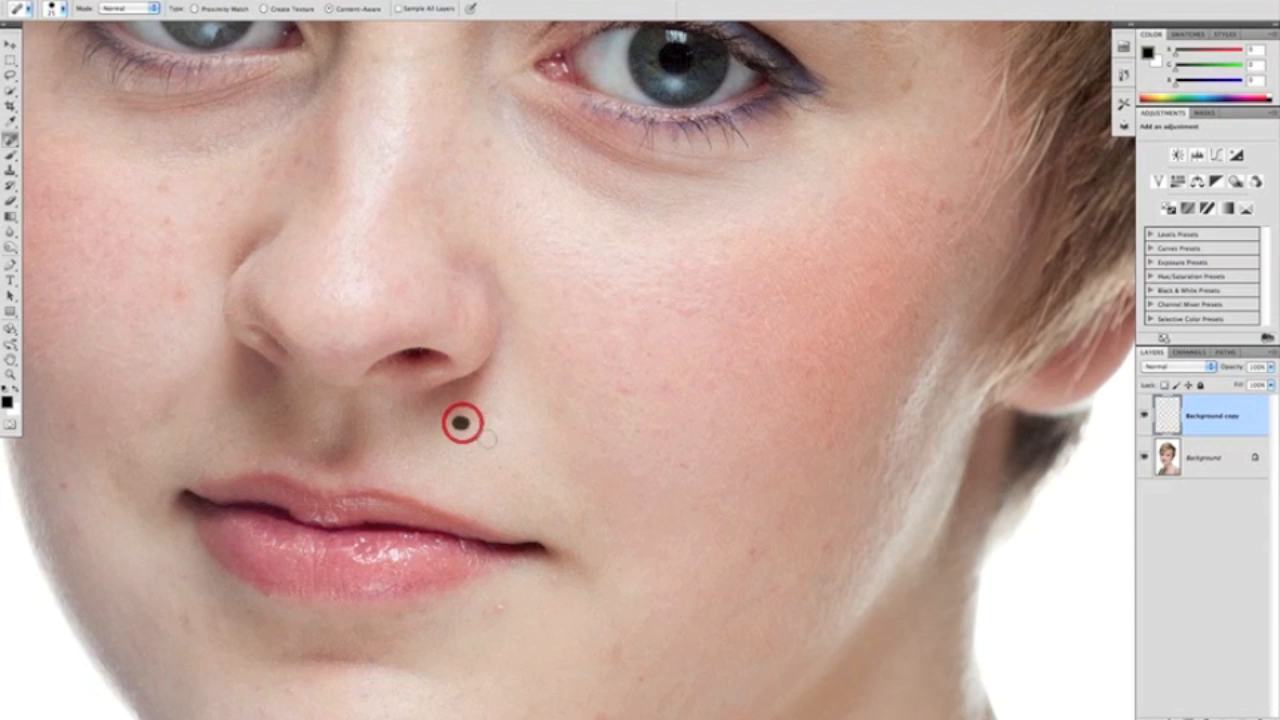
left_click(460, 422)
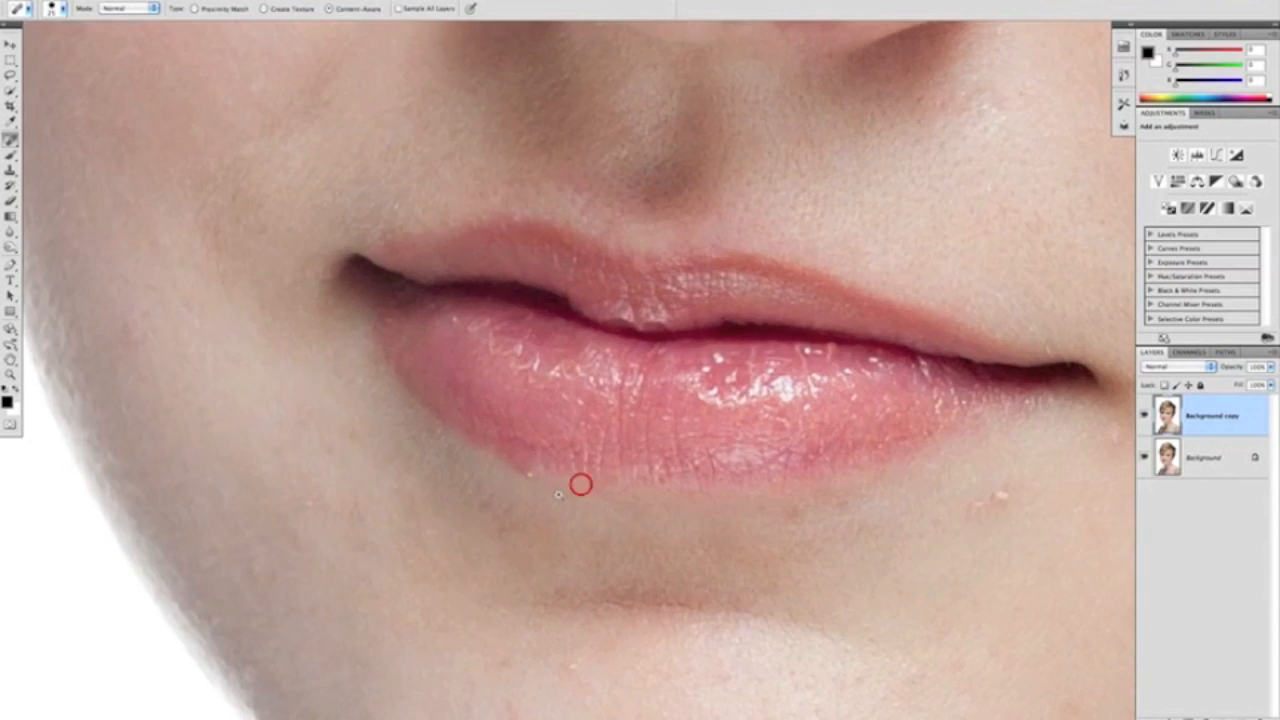
left_click(580, 485)
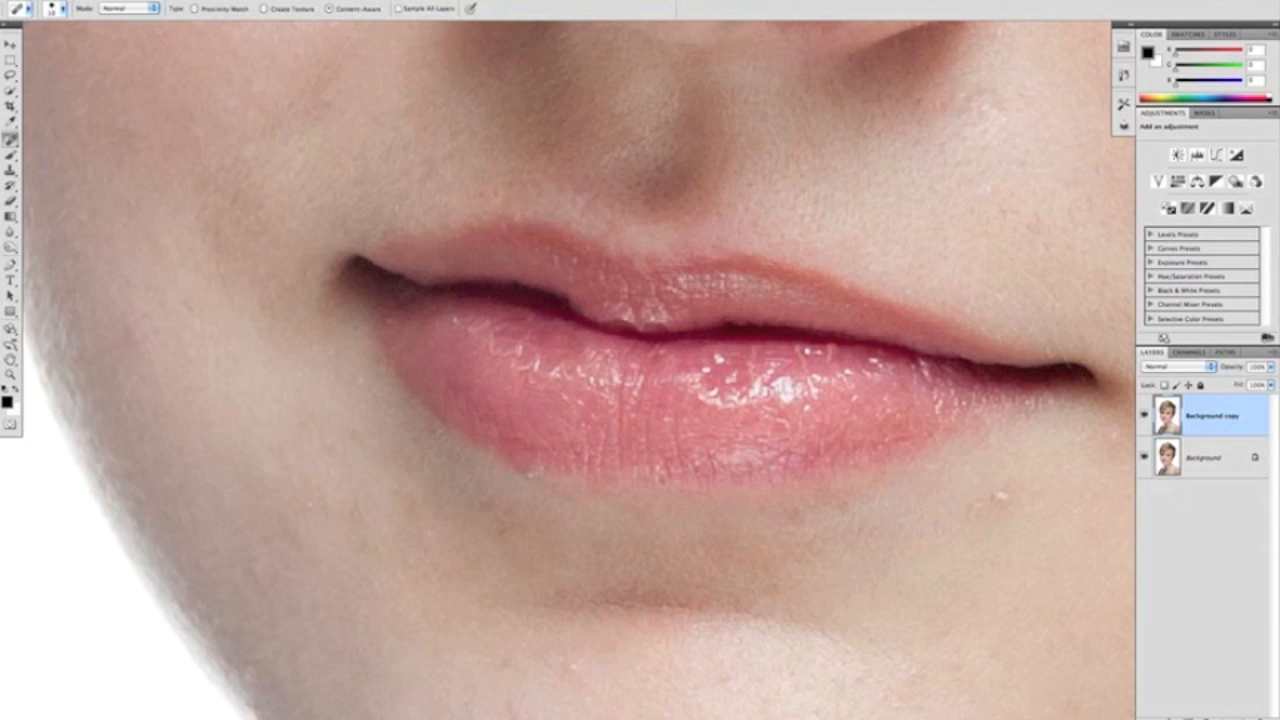
left_click(531, 475)
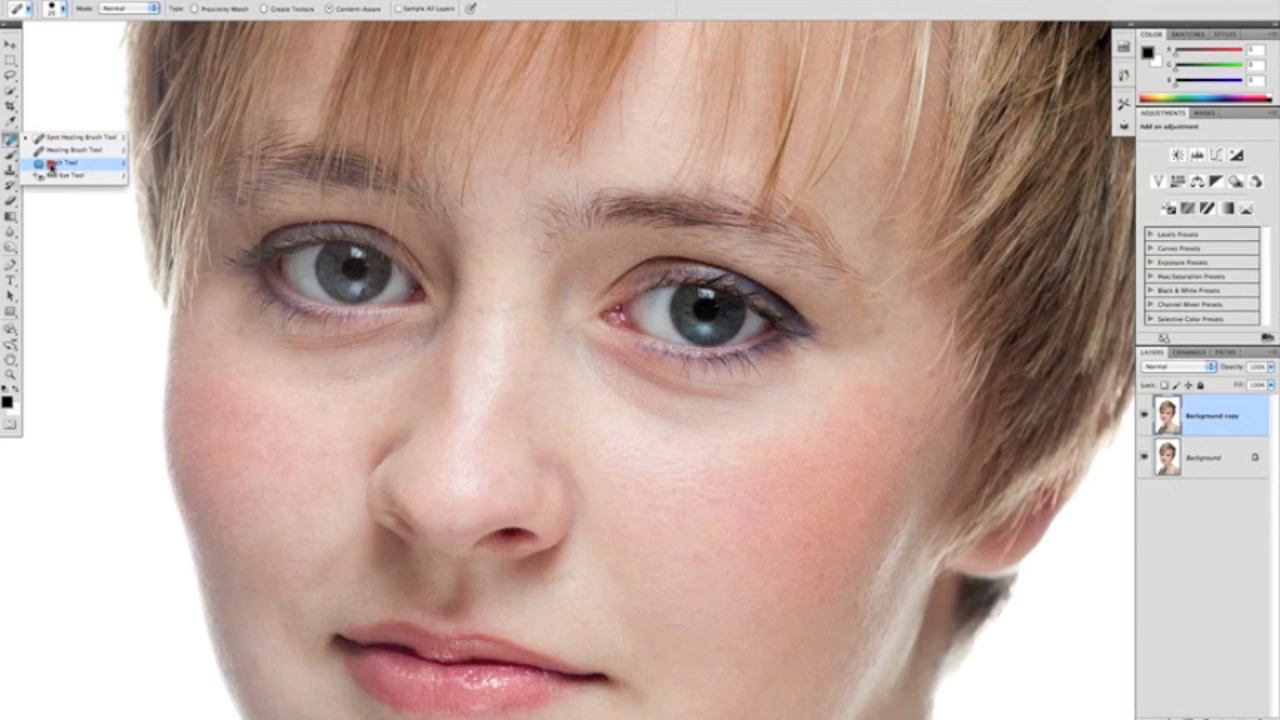
With the Patch Tool, outline the under-eye bag and replace it with clean cheek skin.
left_click(70, 162)
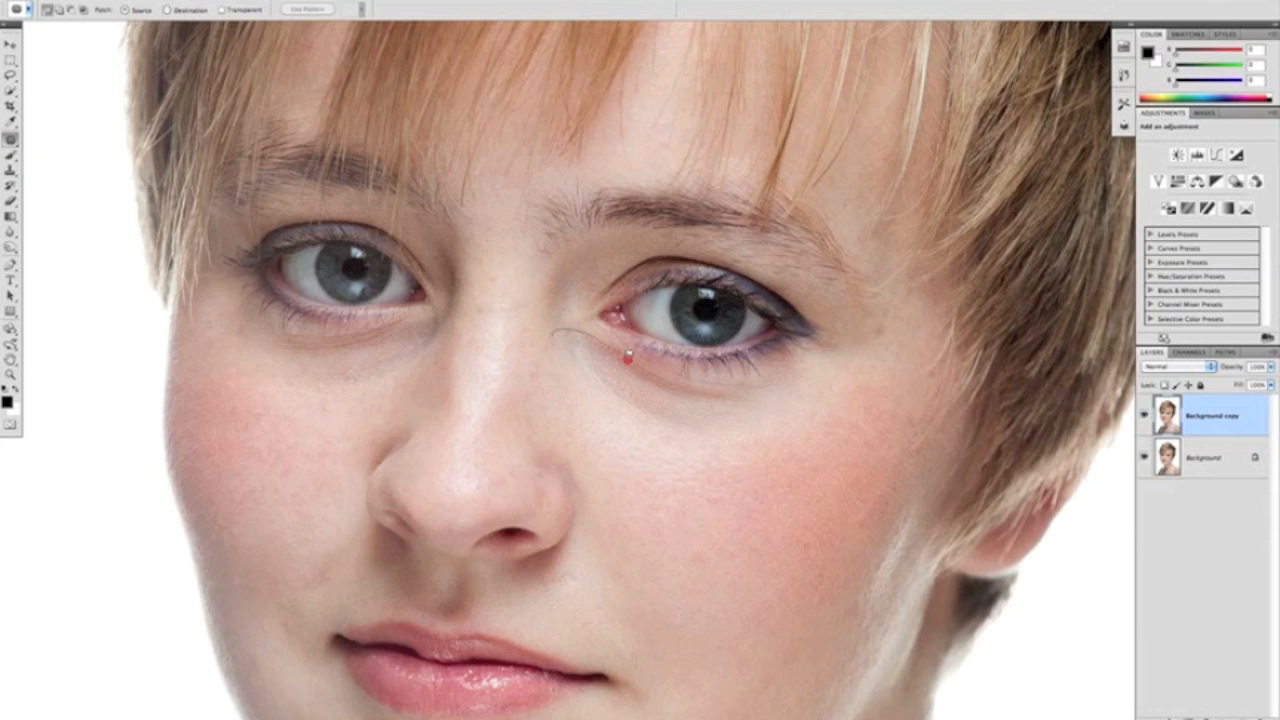
left_click_drag(625, 362, 783, 425)
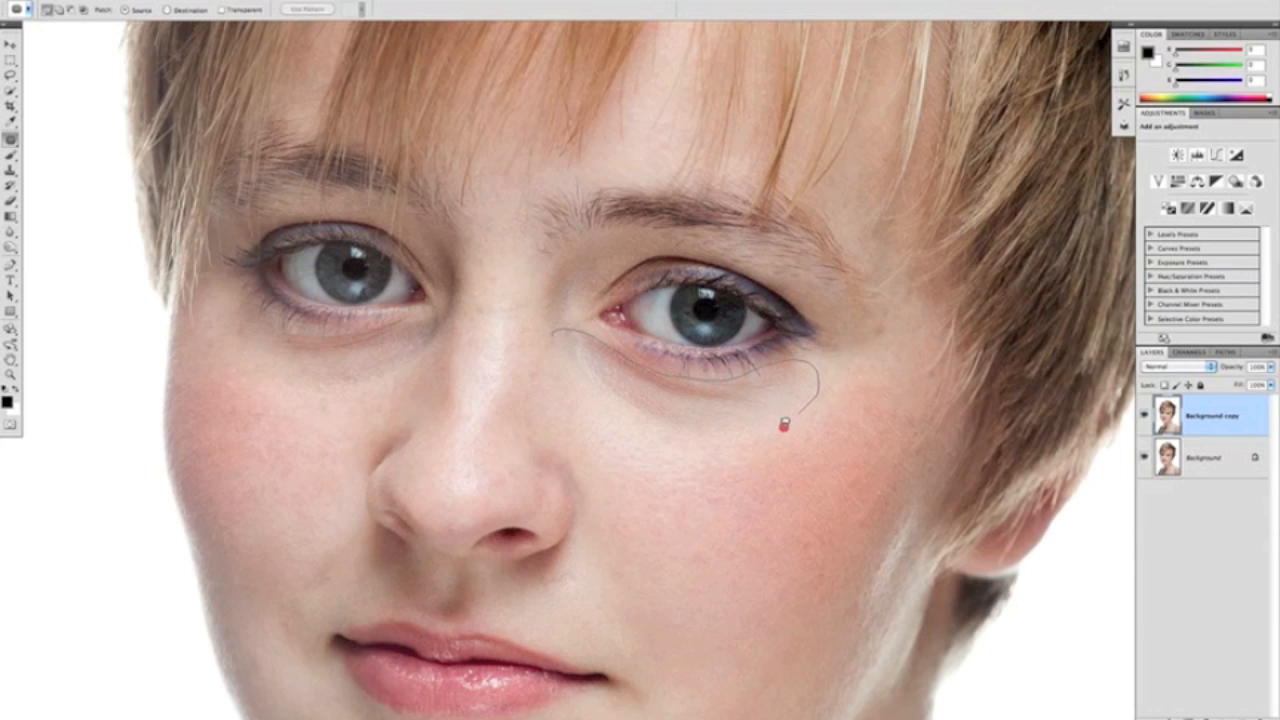
left_click_drag(785, 425, 550, 340)
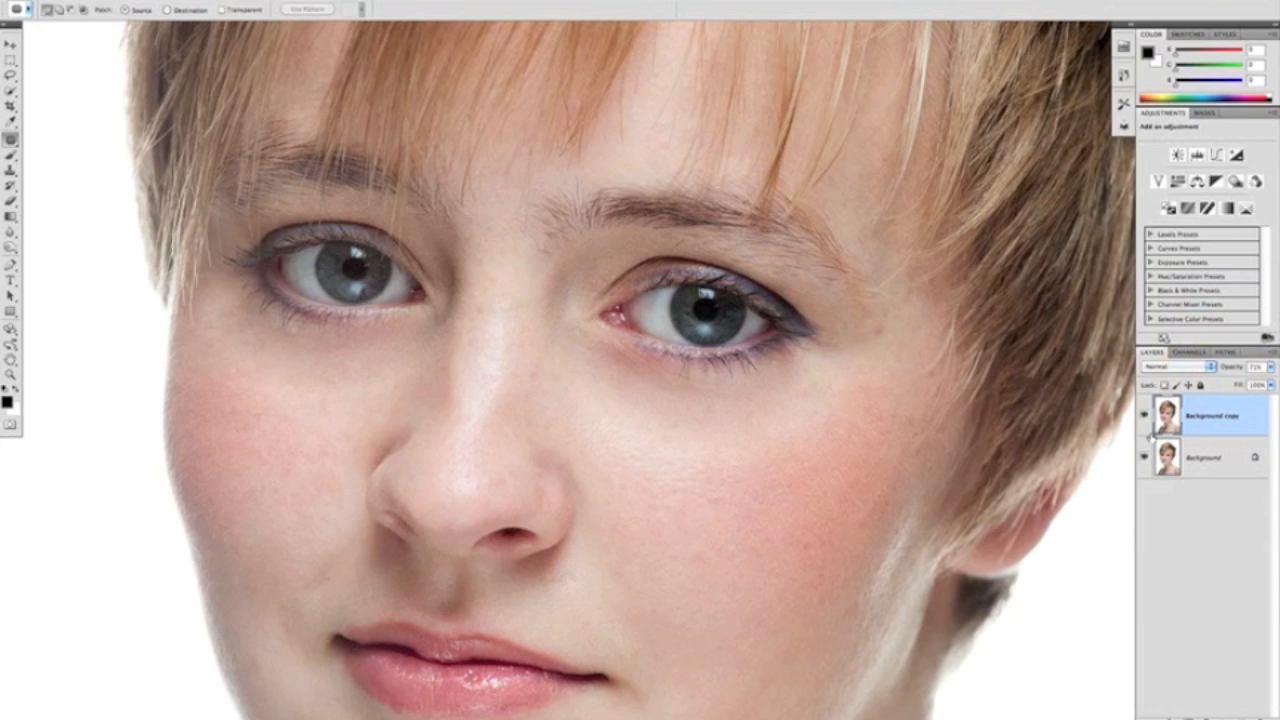
left_click(1243, 366)
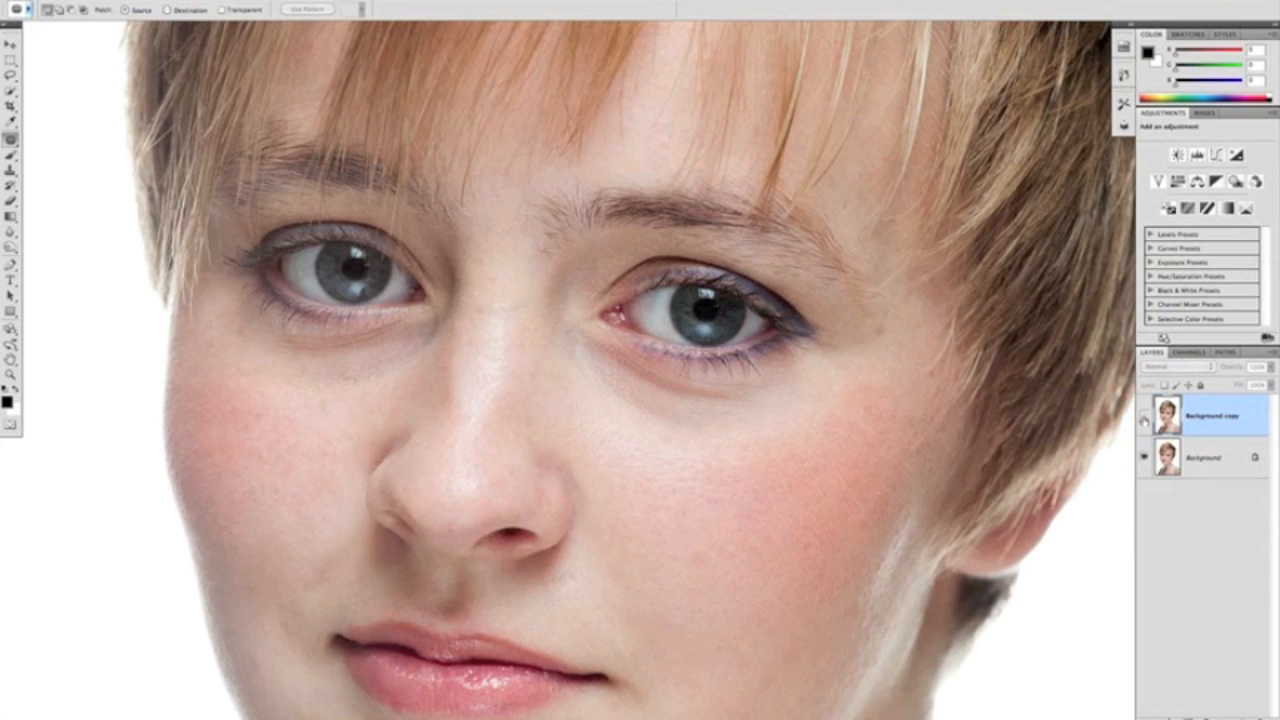
left_click(1262, 366)
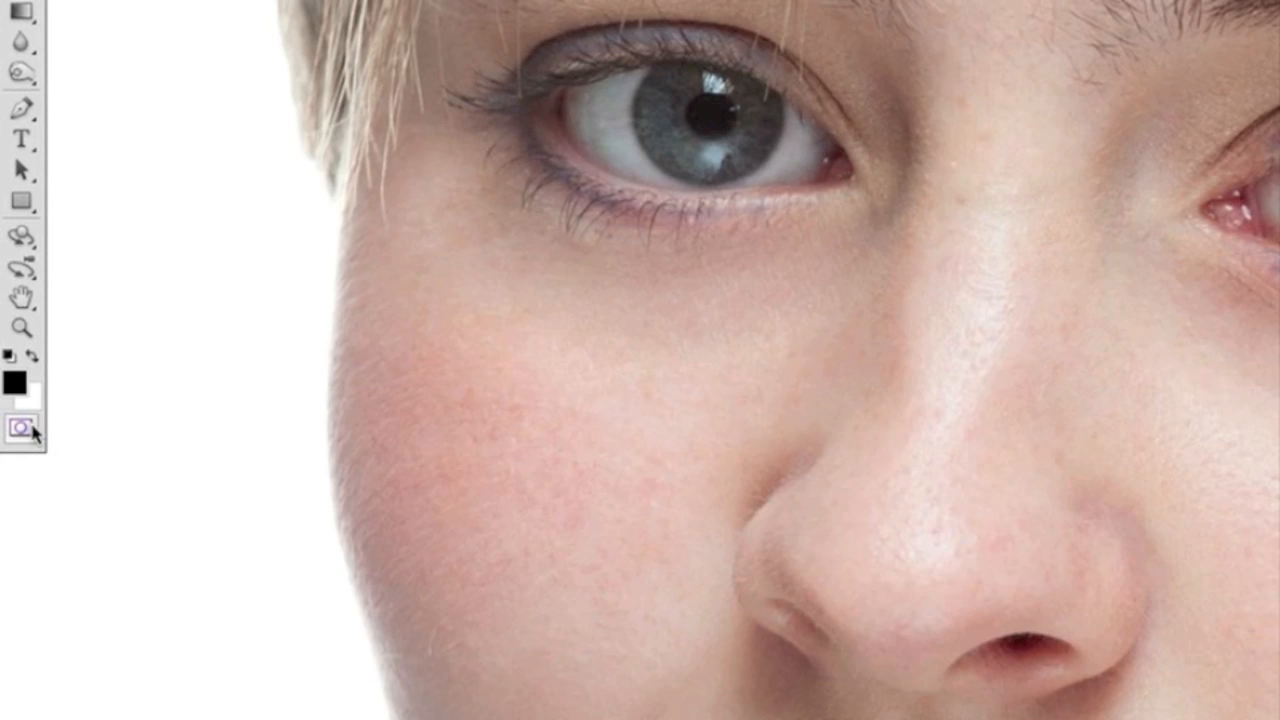
Set the Quick Mask options so colour indicates Selected Areas.
double_click(18, 424)
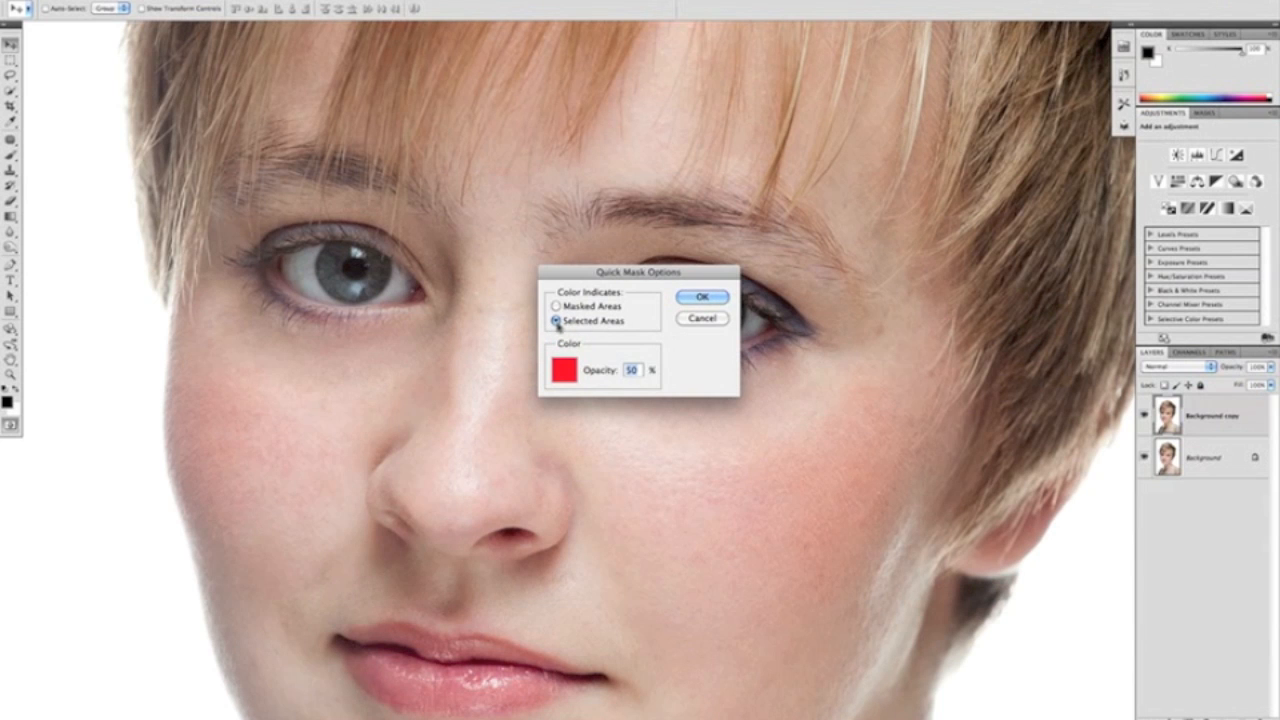
left_click(555, 321)
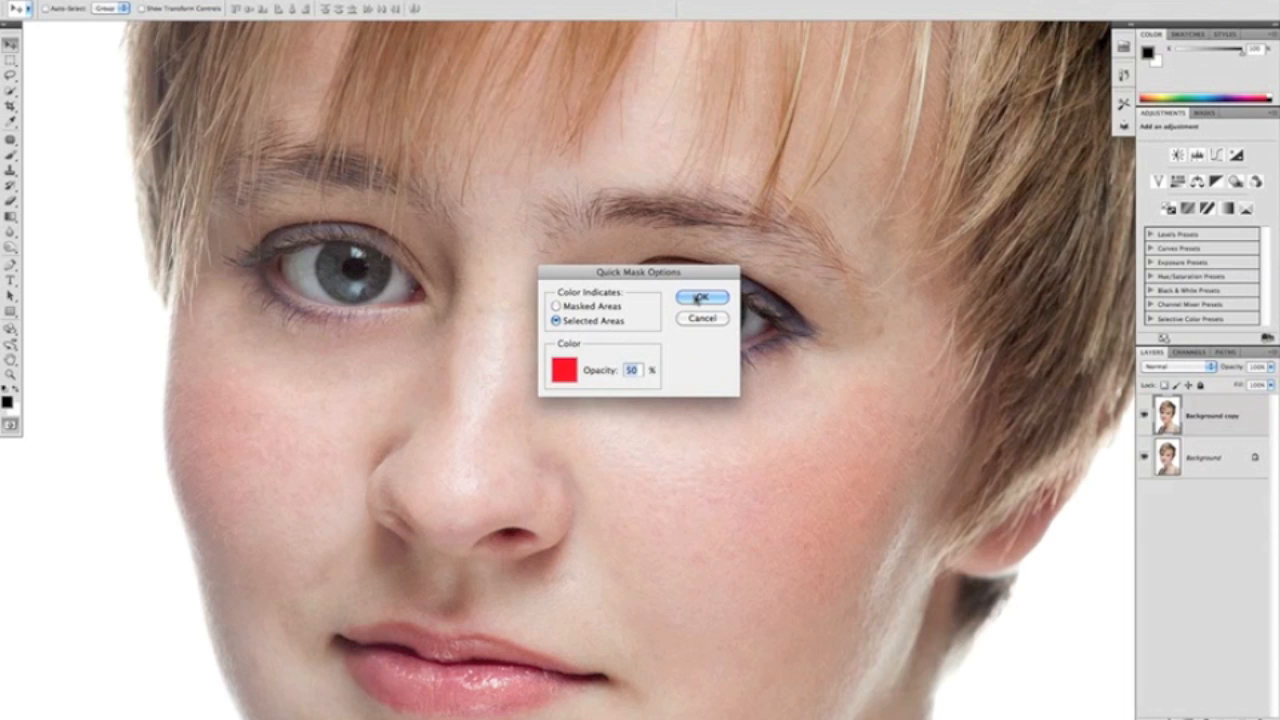
left_click(703, 297)
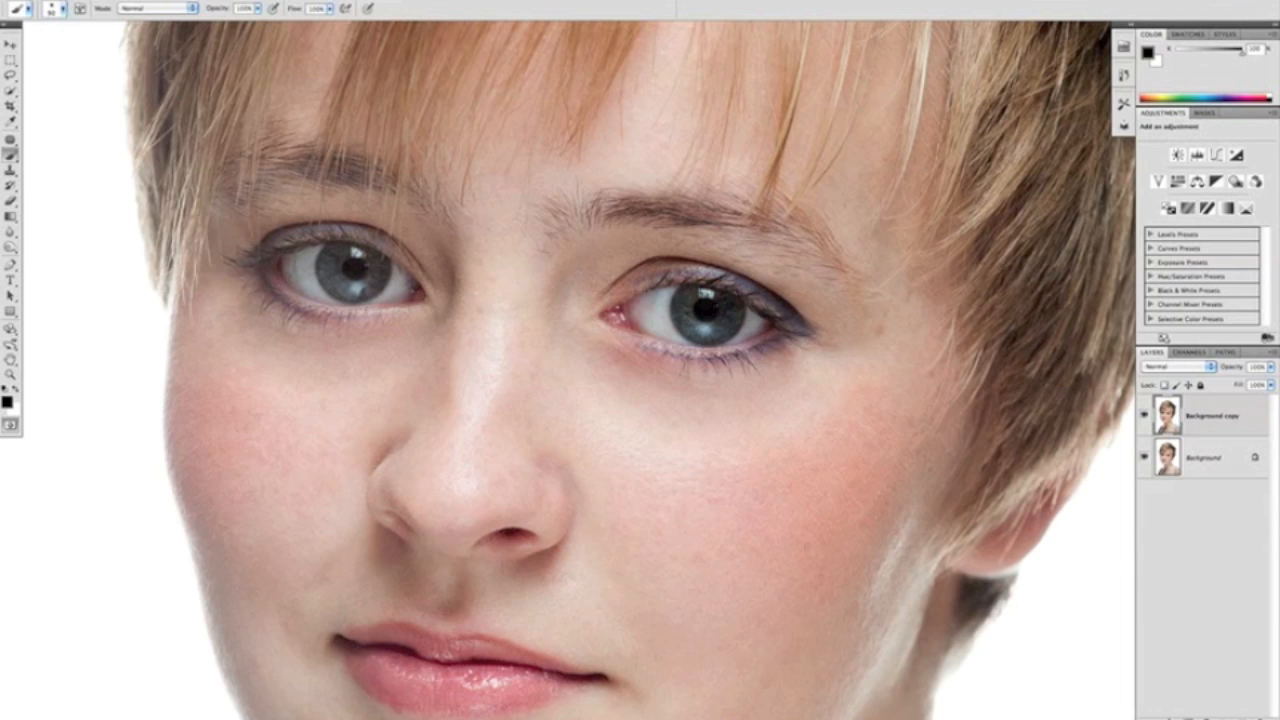
In Quick Mask mode, paint over the left and right irises.
left_click(63, 8)
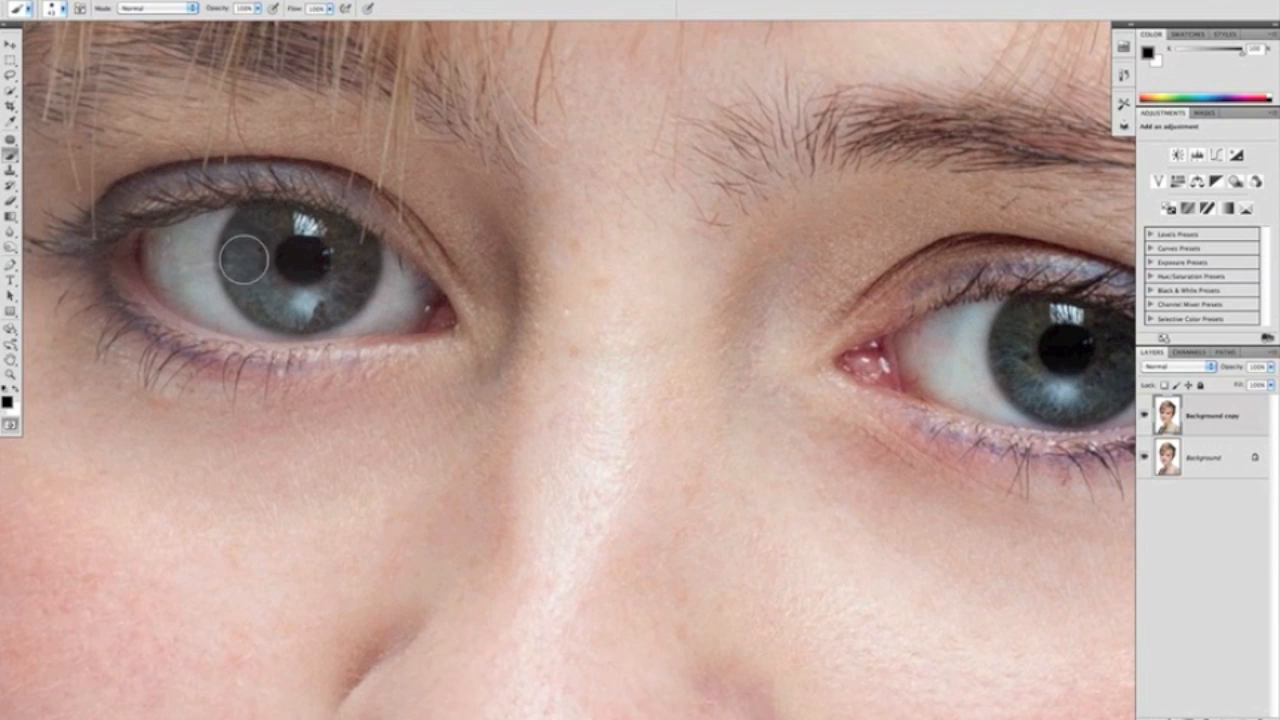
left_click_drag(250, 235, 300, 305)
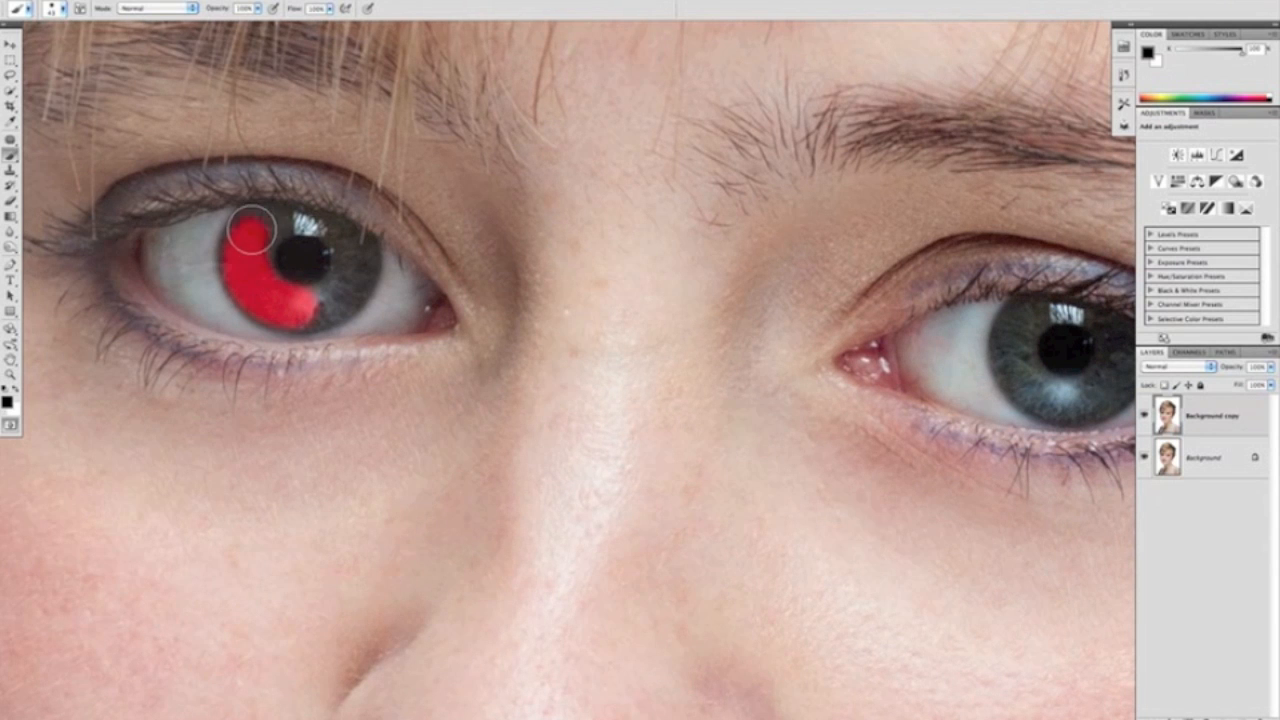
left_click_drag(250, 232, 350, 278)
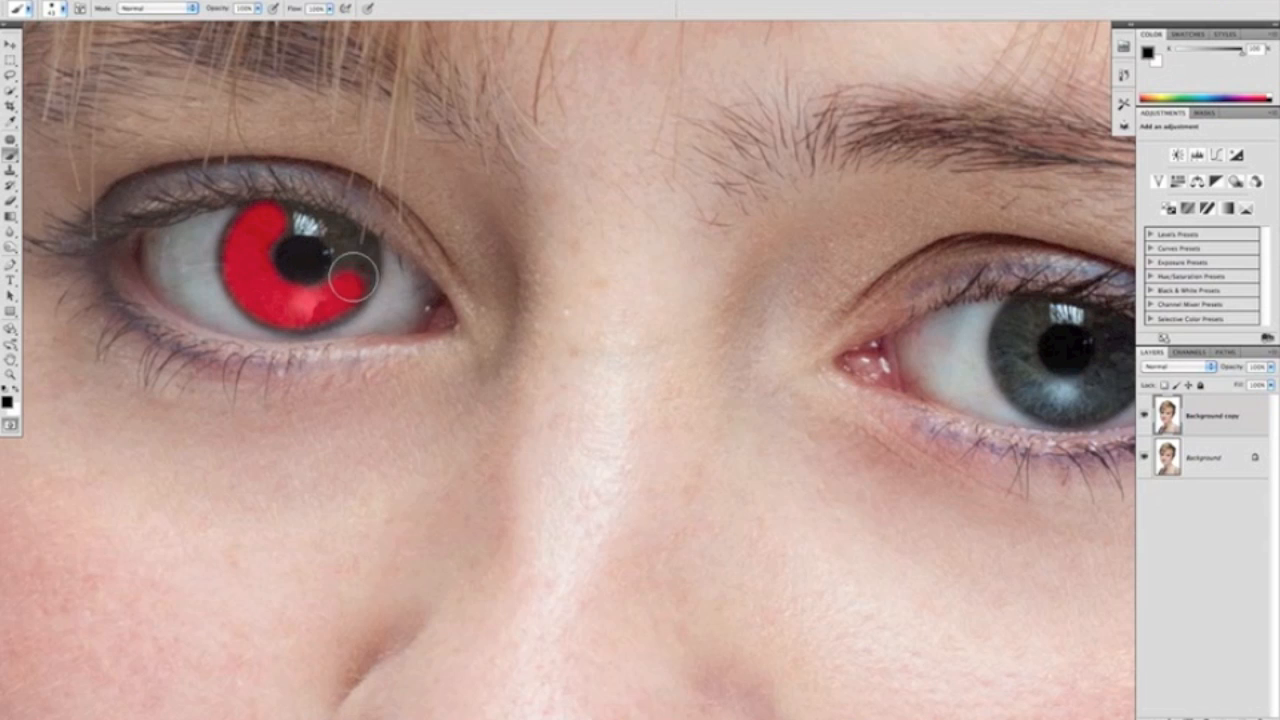
left_click(345, 250)
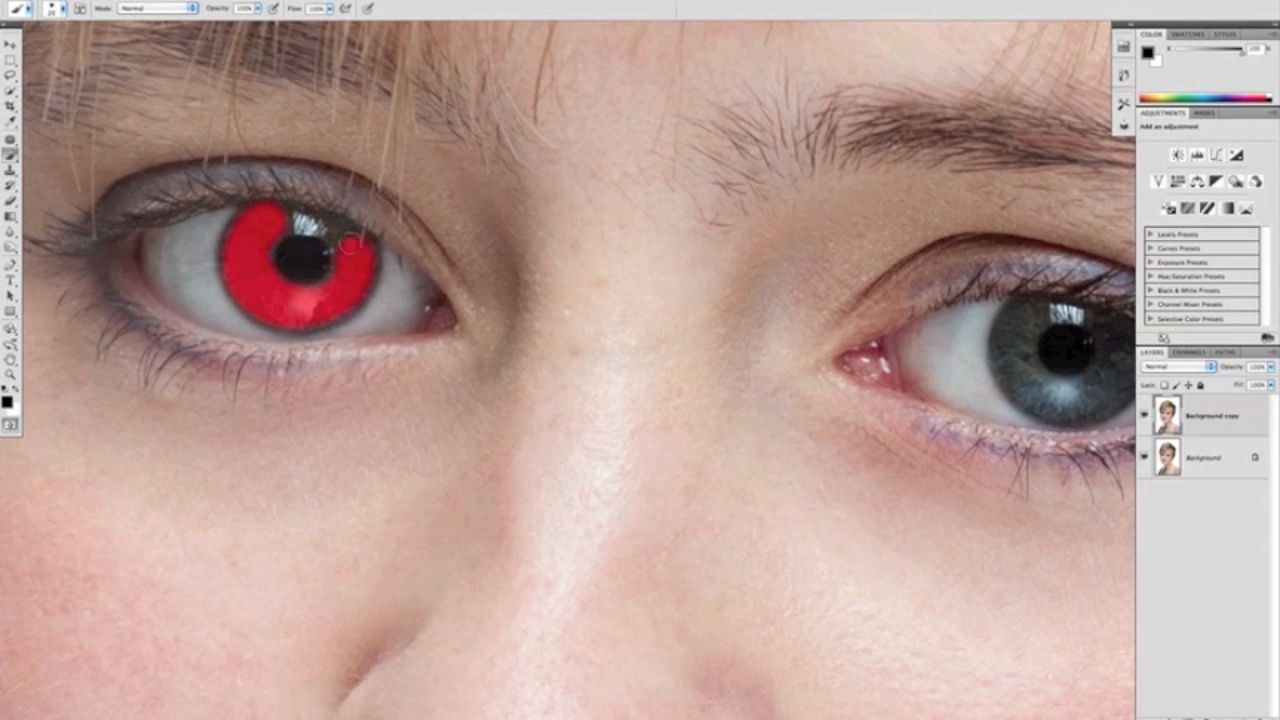
left_click(340, 240)
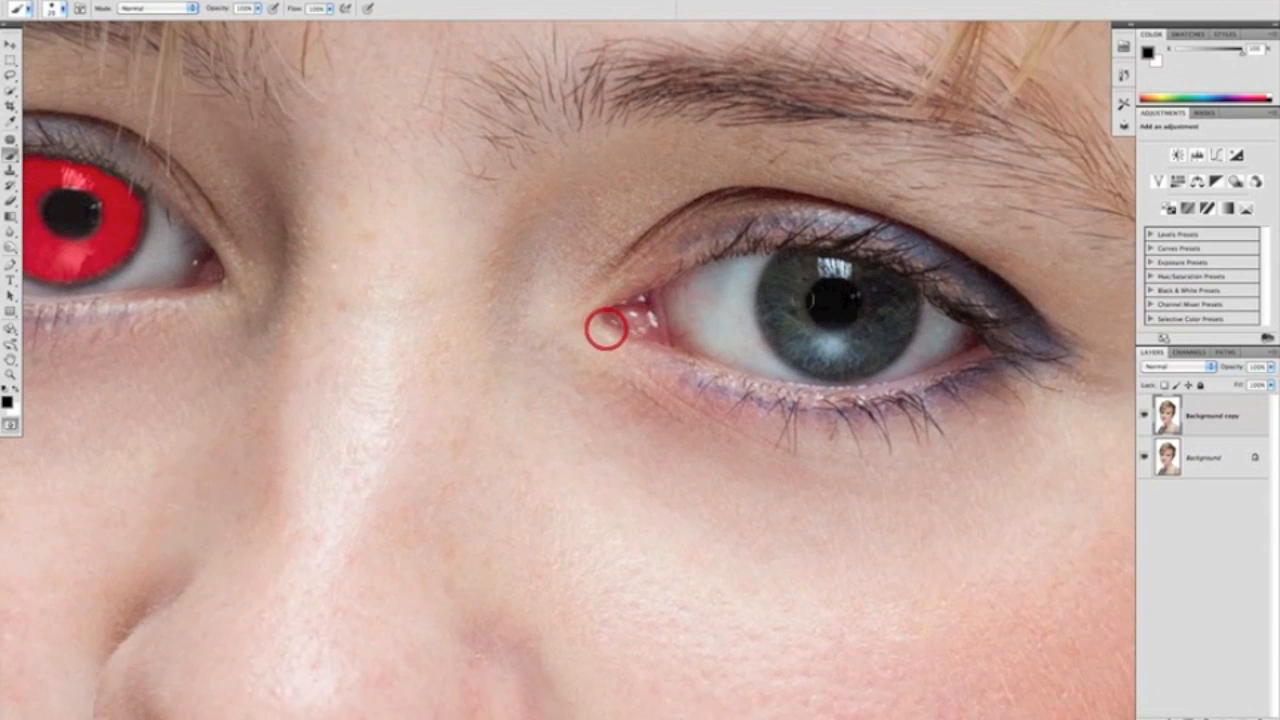
left_click_drag(602, 325, 780, 320)
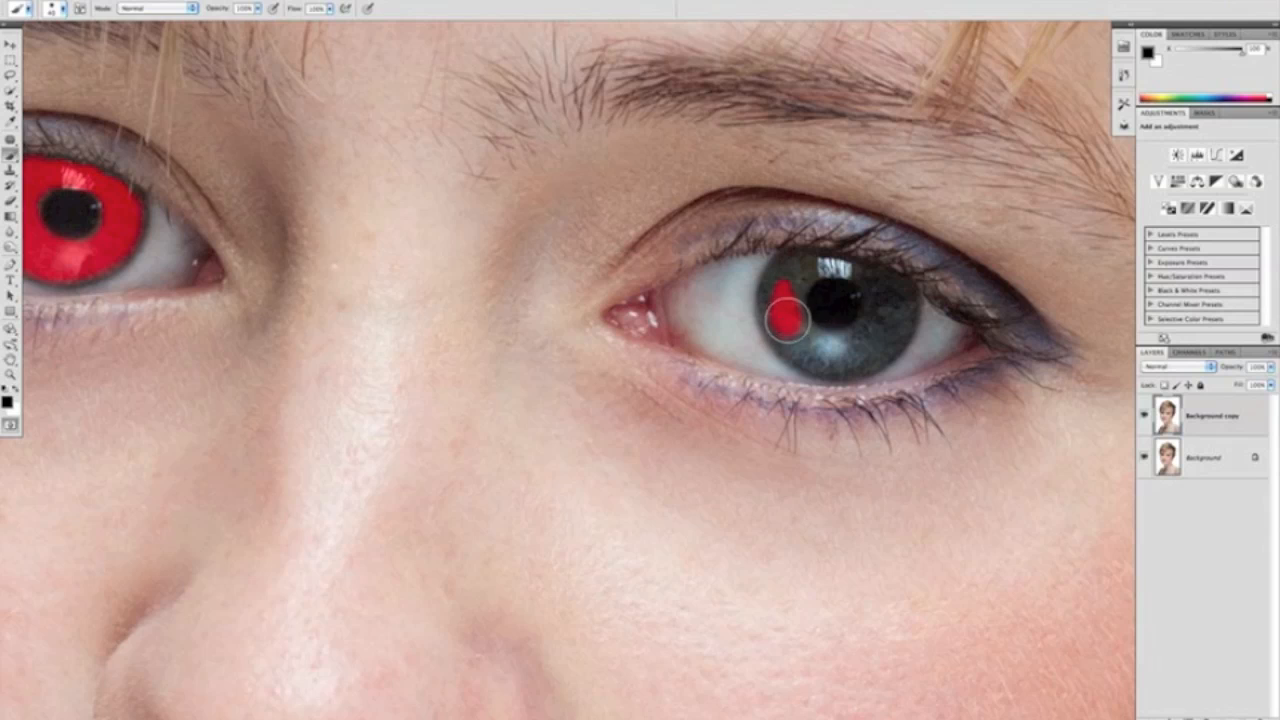
left_click_drag(785, 305, 820, 350)
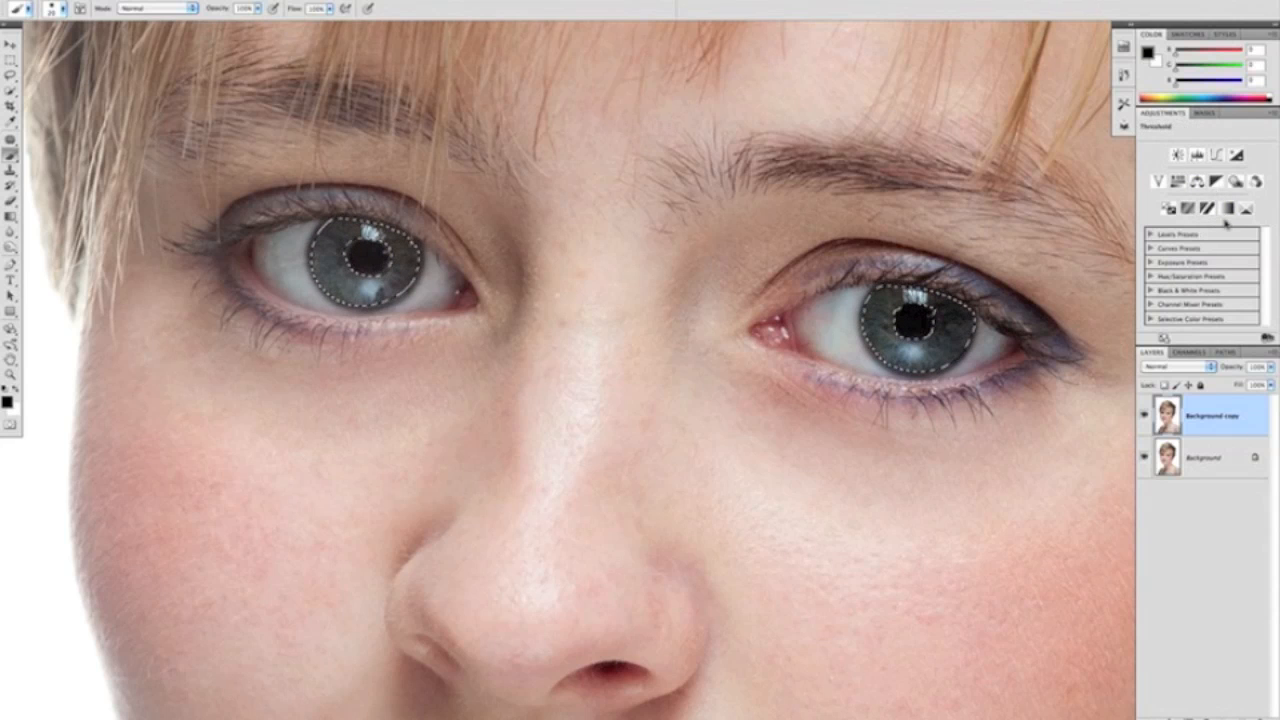
Add a Selective Color adjustment to the irises, blended Linear Dodge (Add) at about 44% opacity.
left_click(1245, 208)
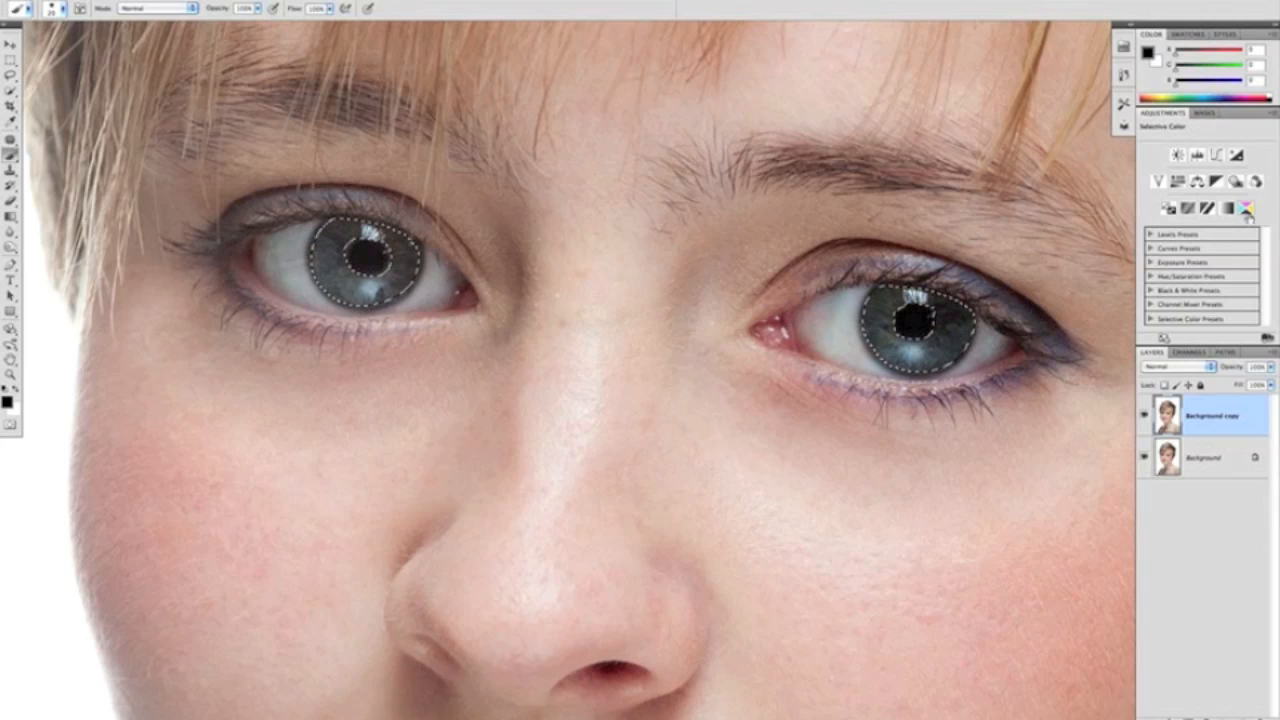
left_click(1245, 210)
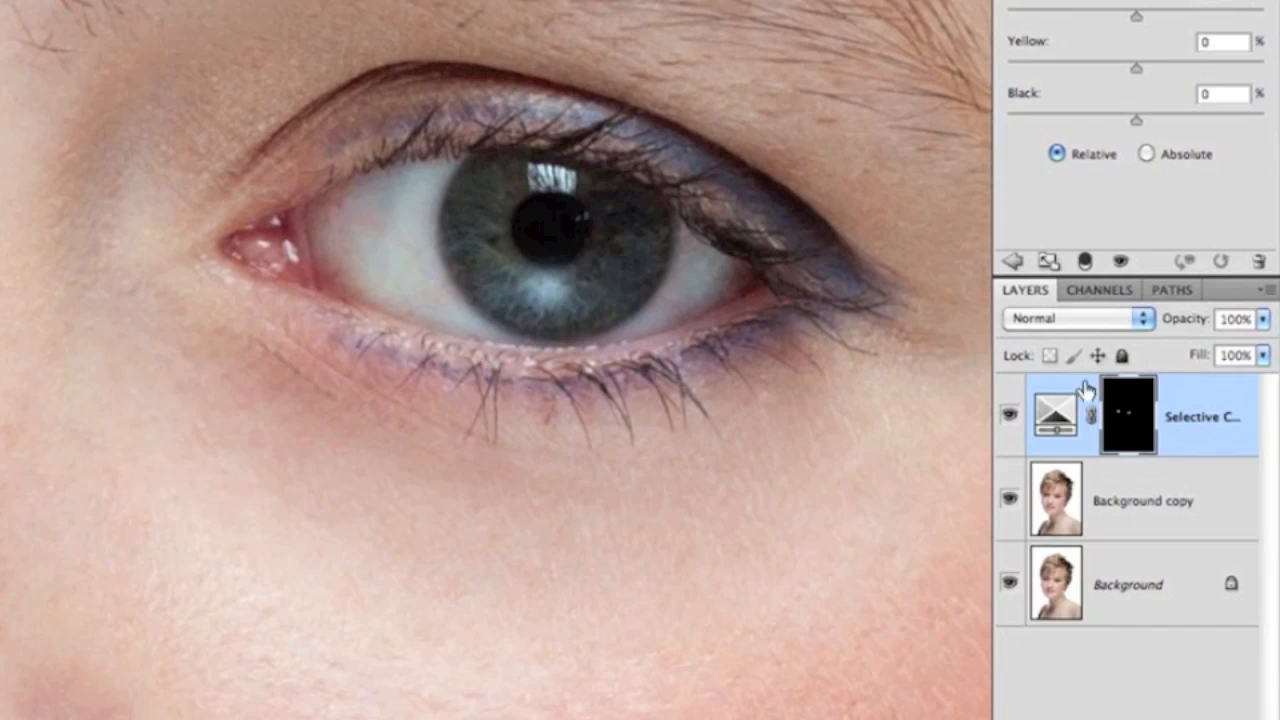
left_click(1065, 319)
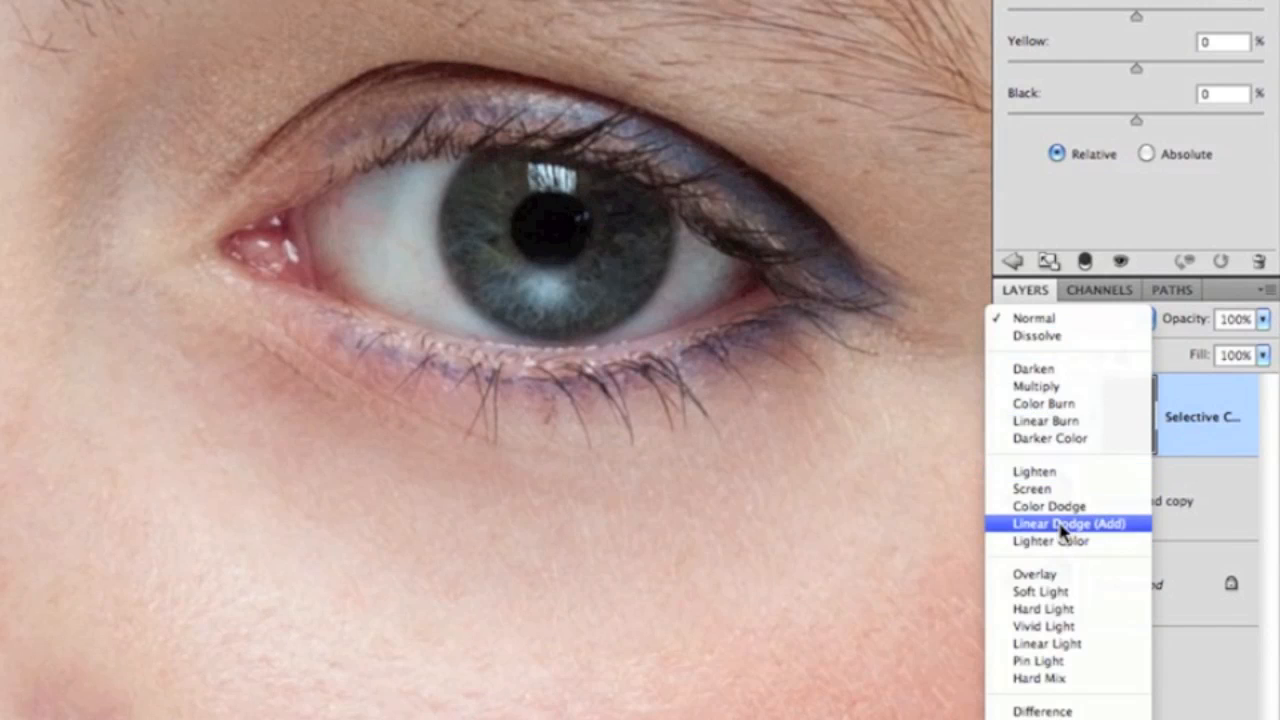
left_click(1063, 523)
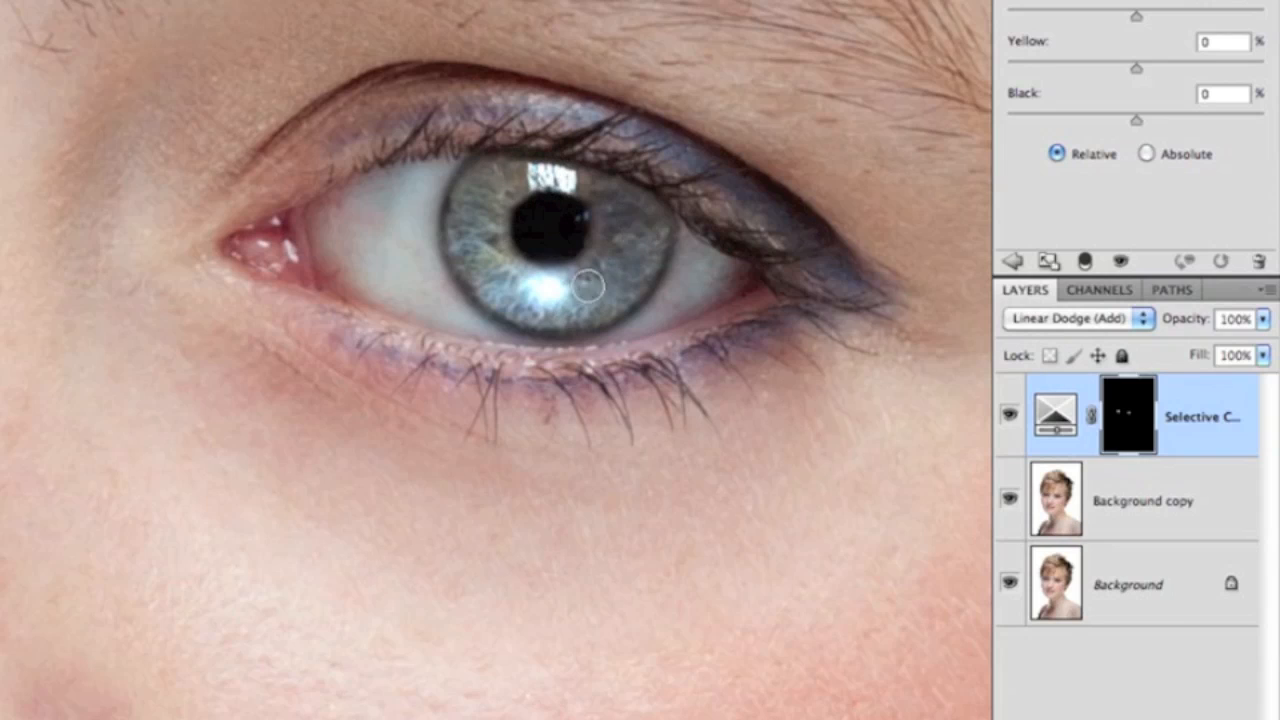
left_click_drag(585, 288, 723, 330)
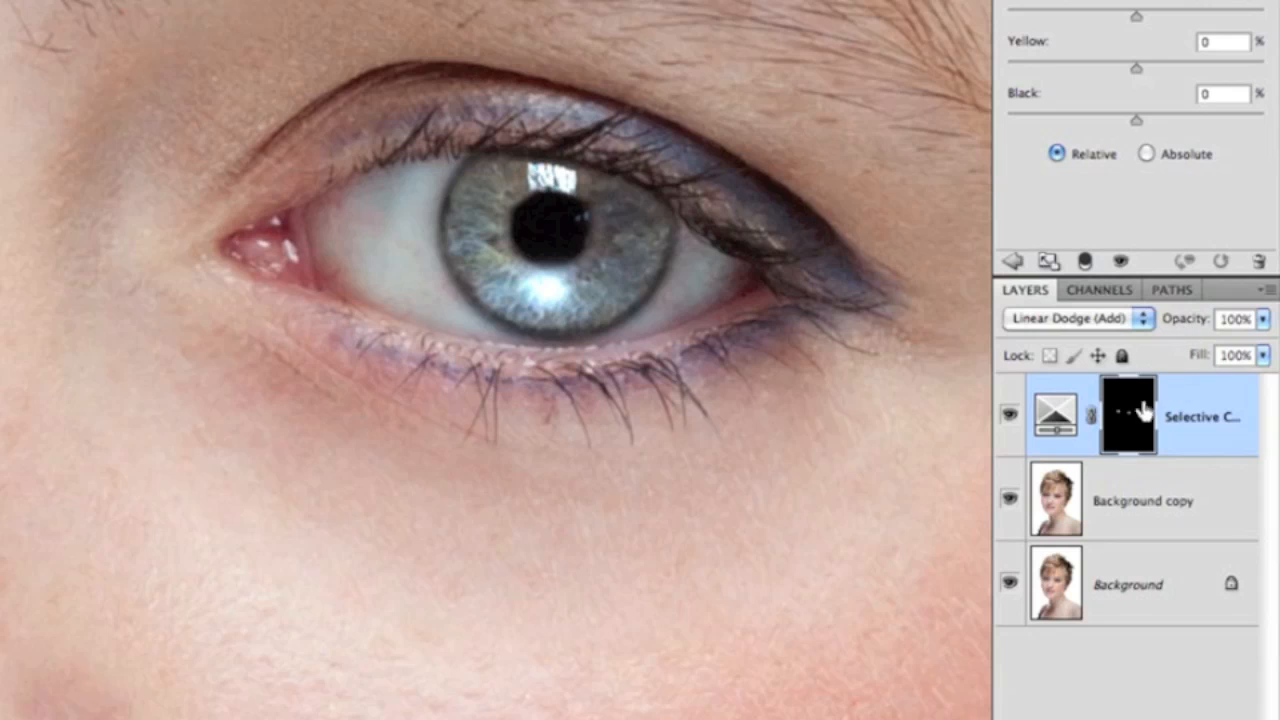
left_click(1234, 319)
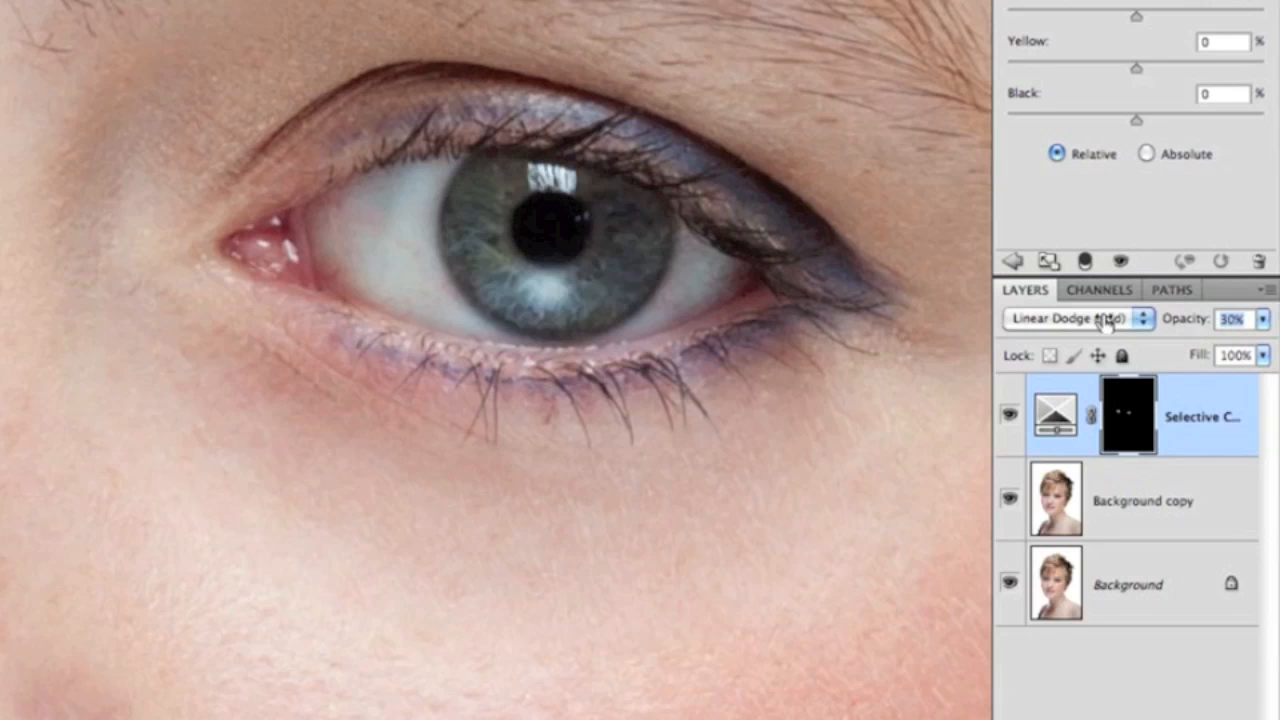
left_click_drag(1255, 319, 1230, 319)
type("43")
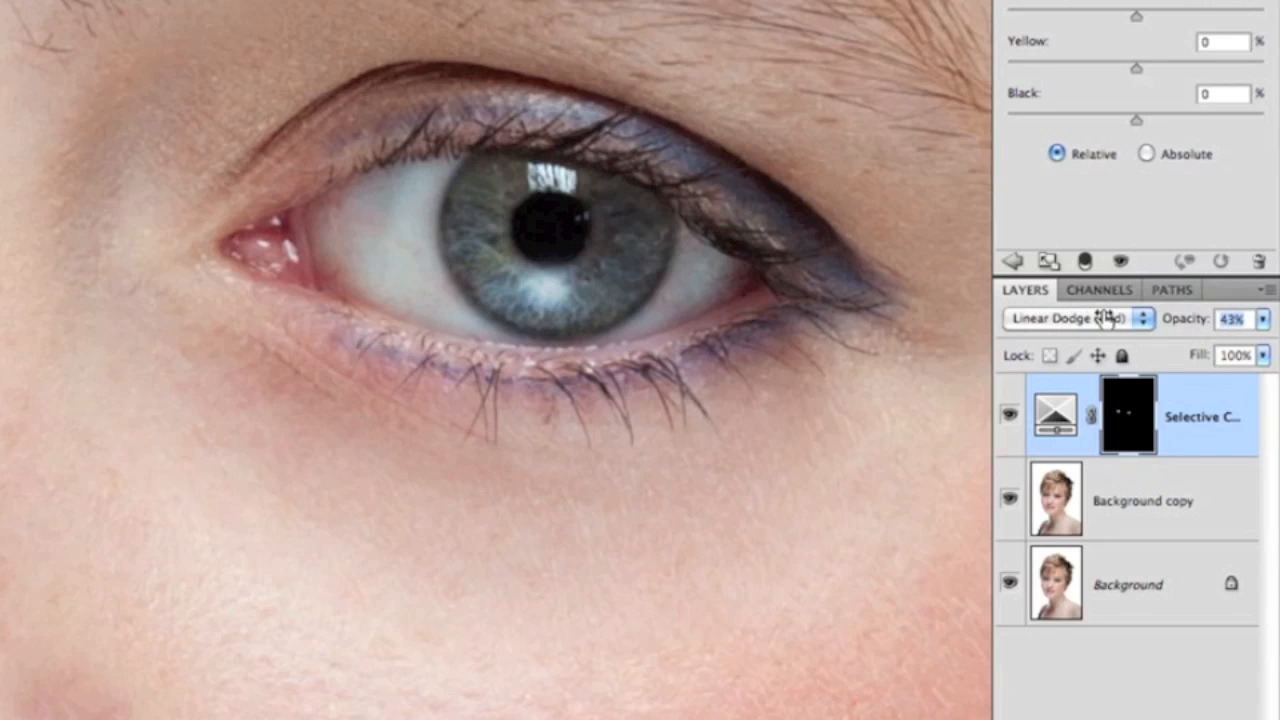
left_click(1232, 319)
type("44")
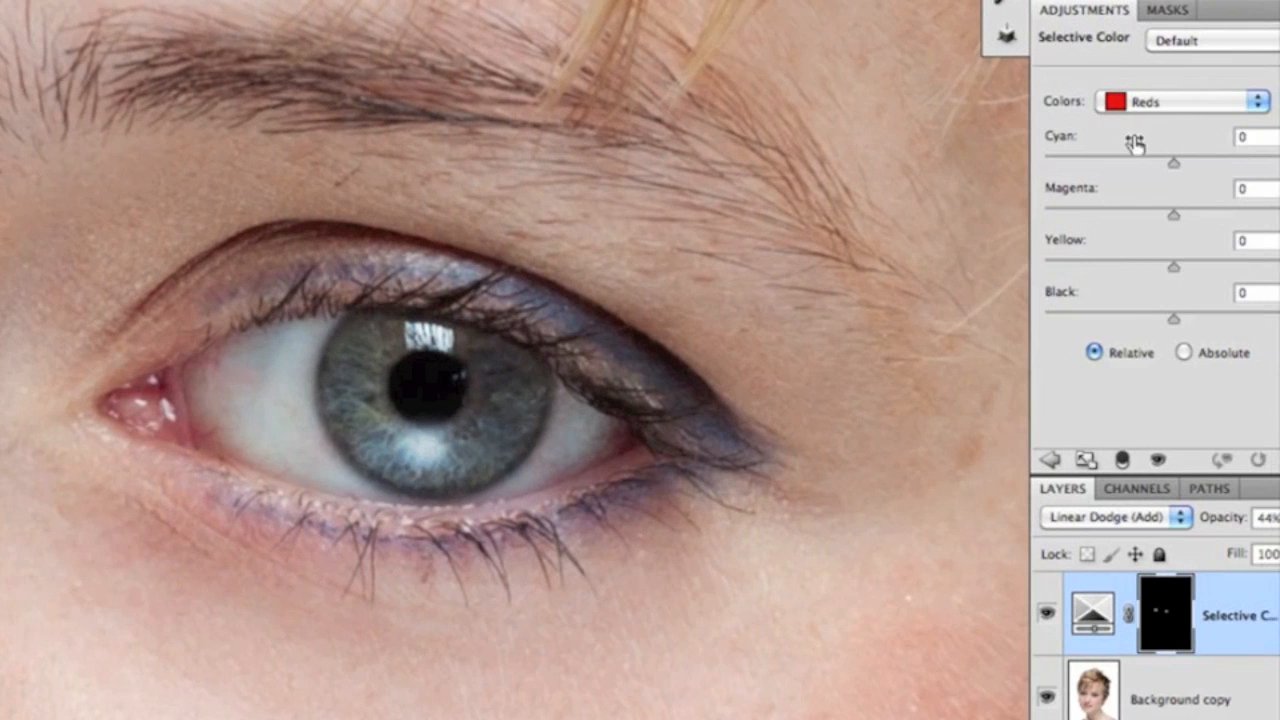
mouse_move(1185, 115)
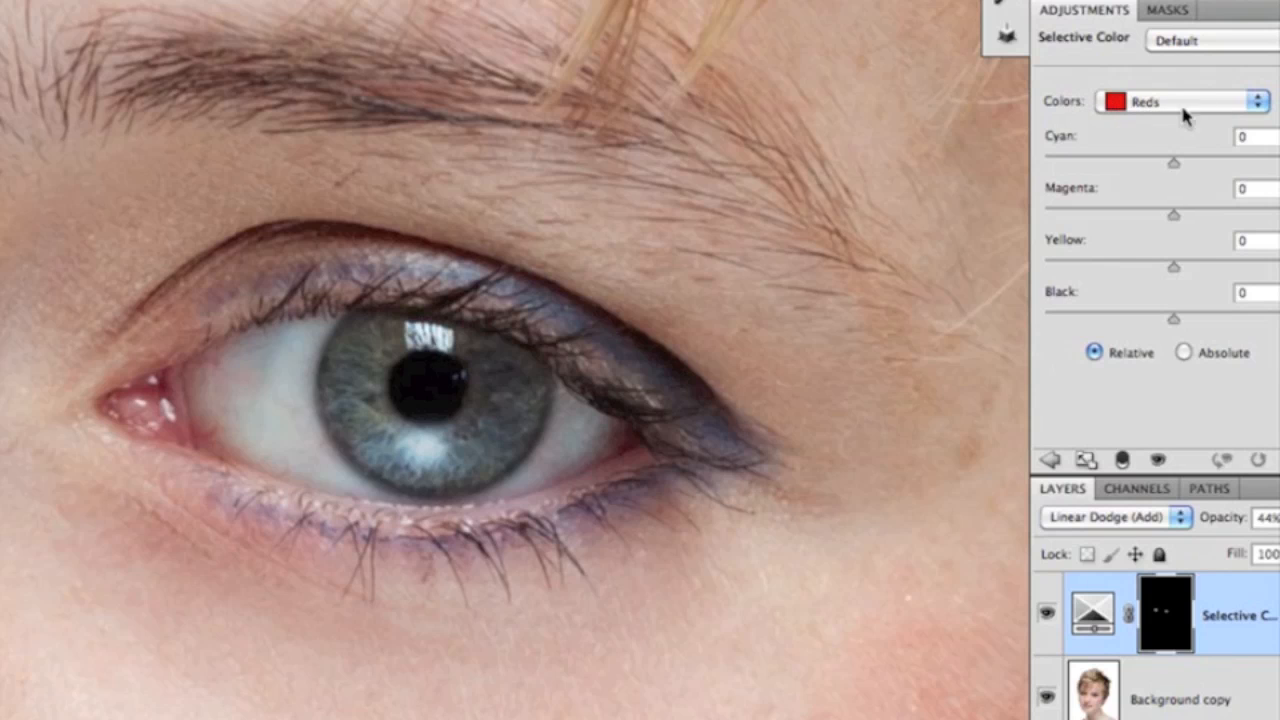
Set the Selective Color Neutrals to Cyan +27, Magenta +21 and Yellow −27.
left_click(1180, 100)
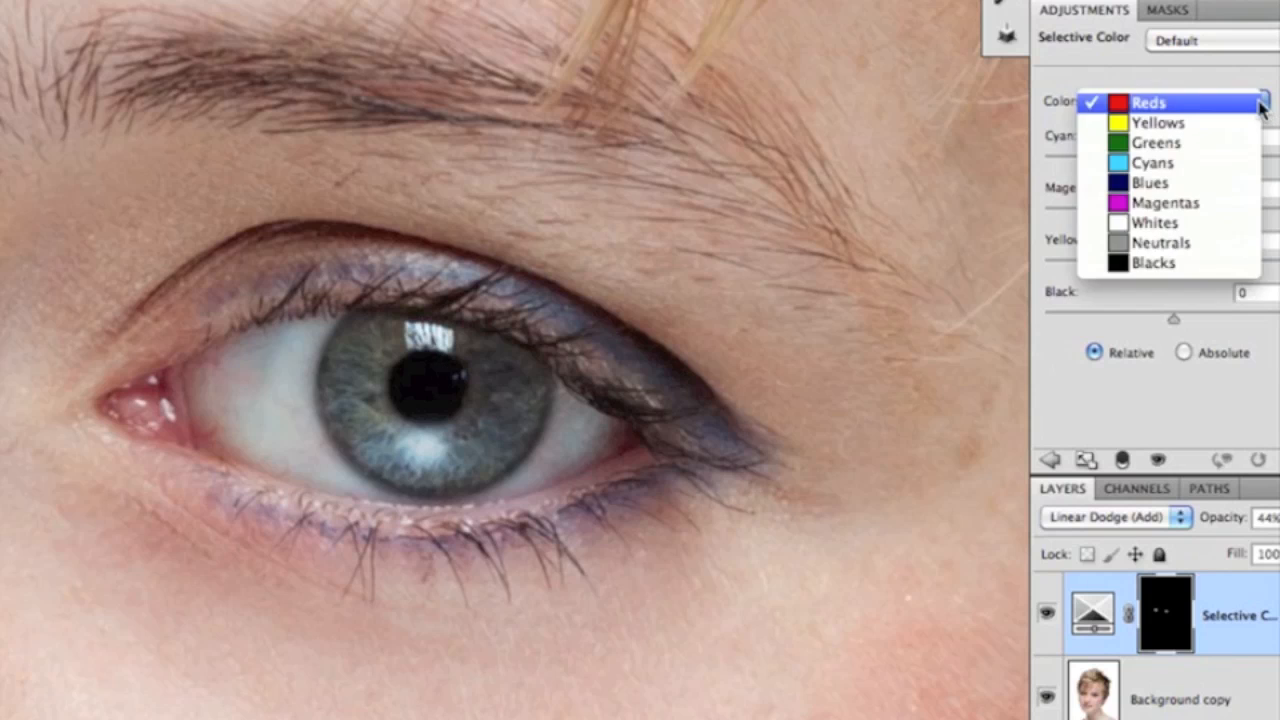
left_click(1150, 102)
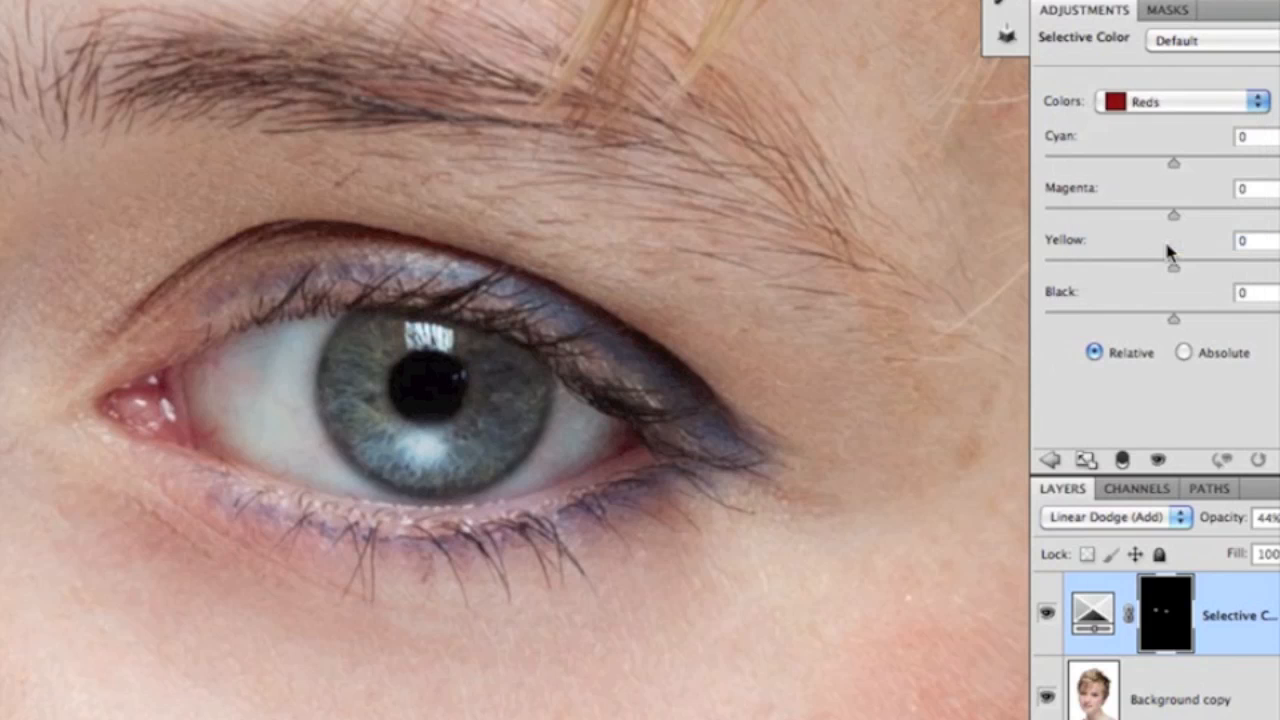
left_click(1210, 101)
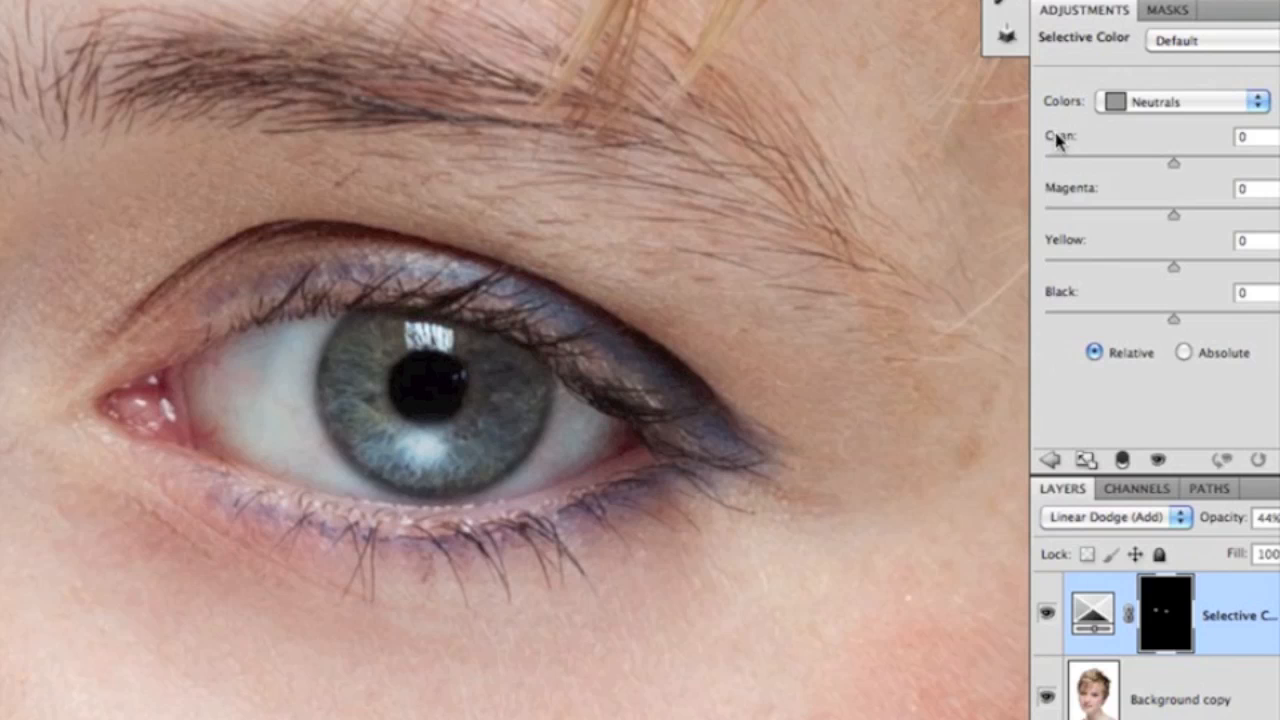
mouse_move(1165, 187)
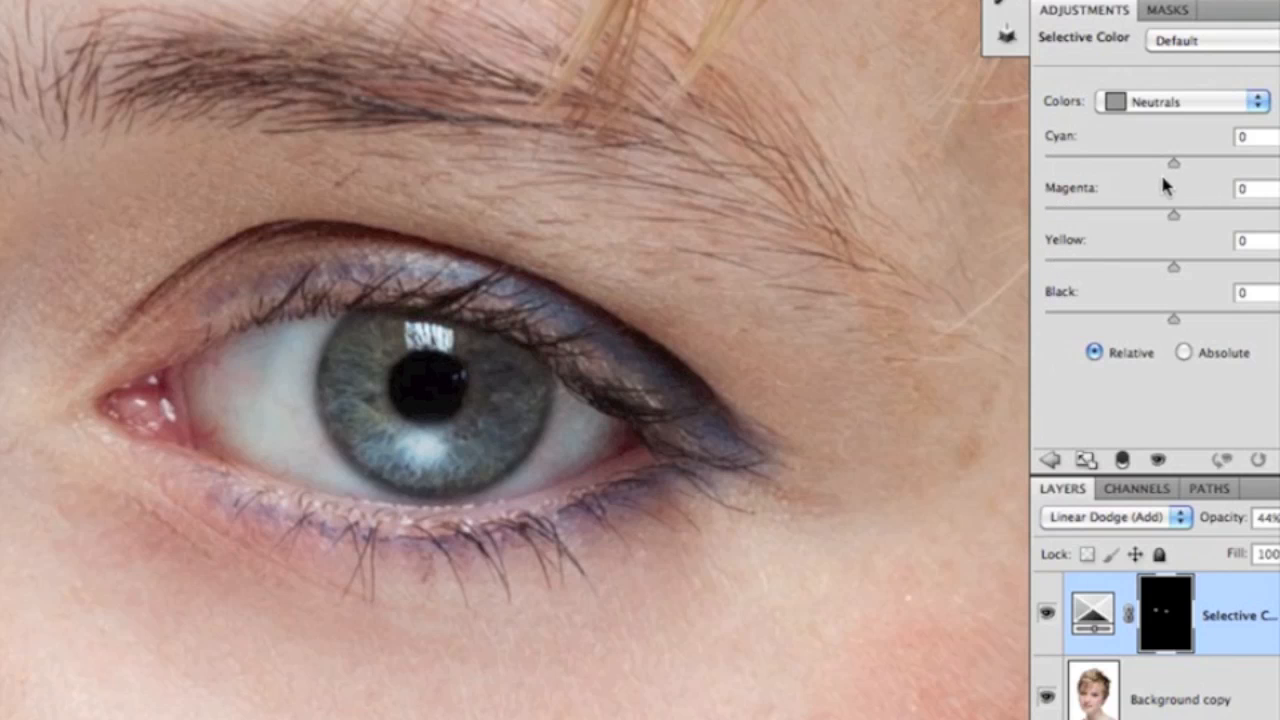
left_click_drag(1173, 162, 1200, 162)
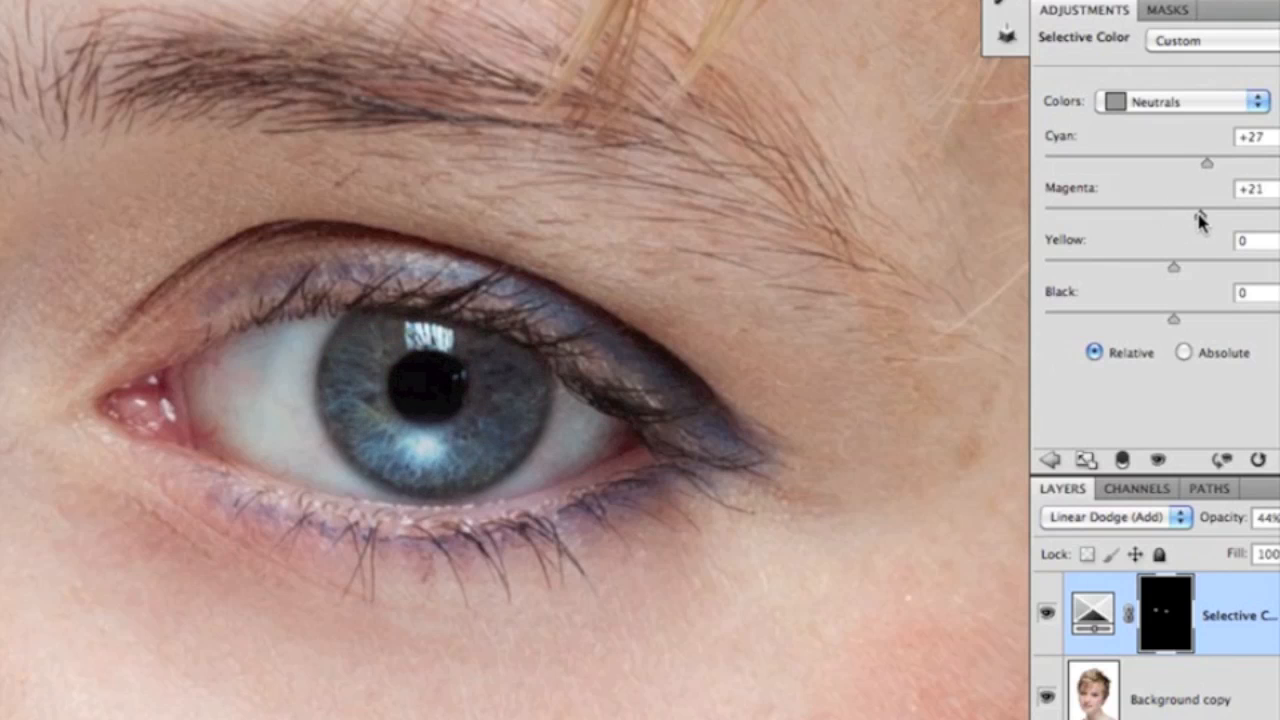
left_click_drag(1173, 267, 1163, 267)
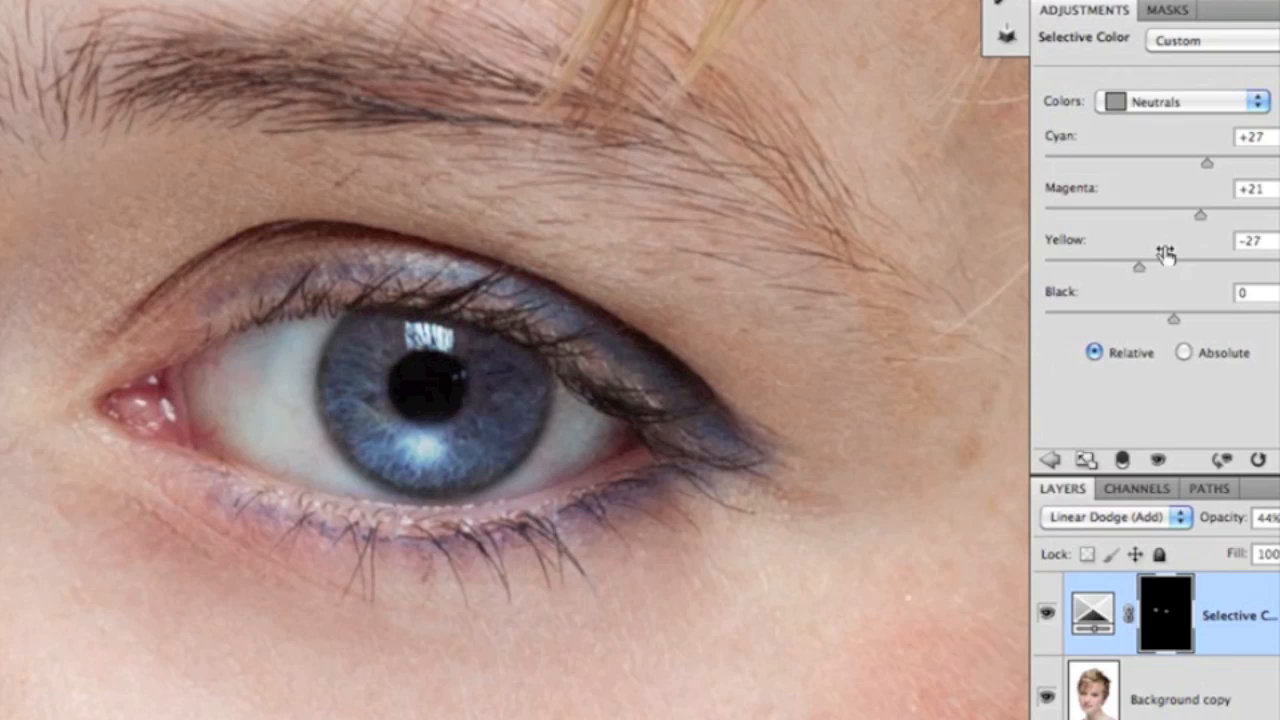
mouse_move(1128, 255)
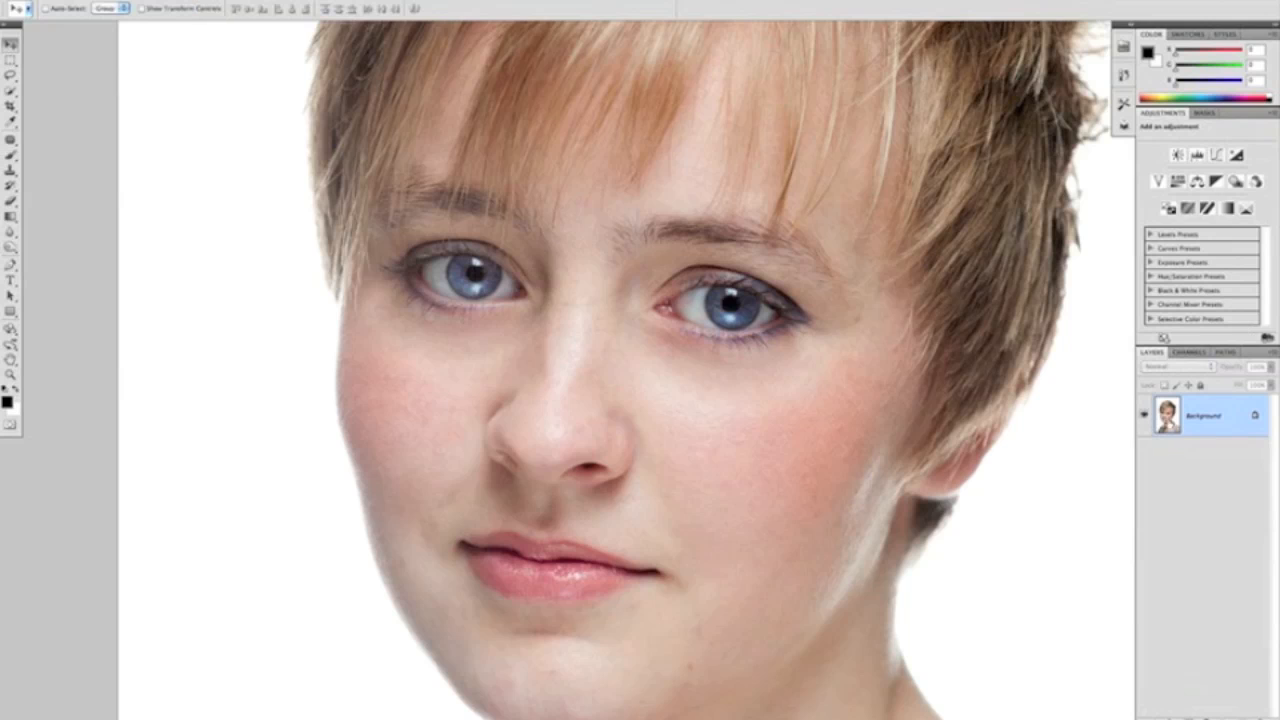
Duplicate the layer and select the Burn tool set to Midtones at 15% exposure.
key("ctrl+j")
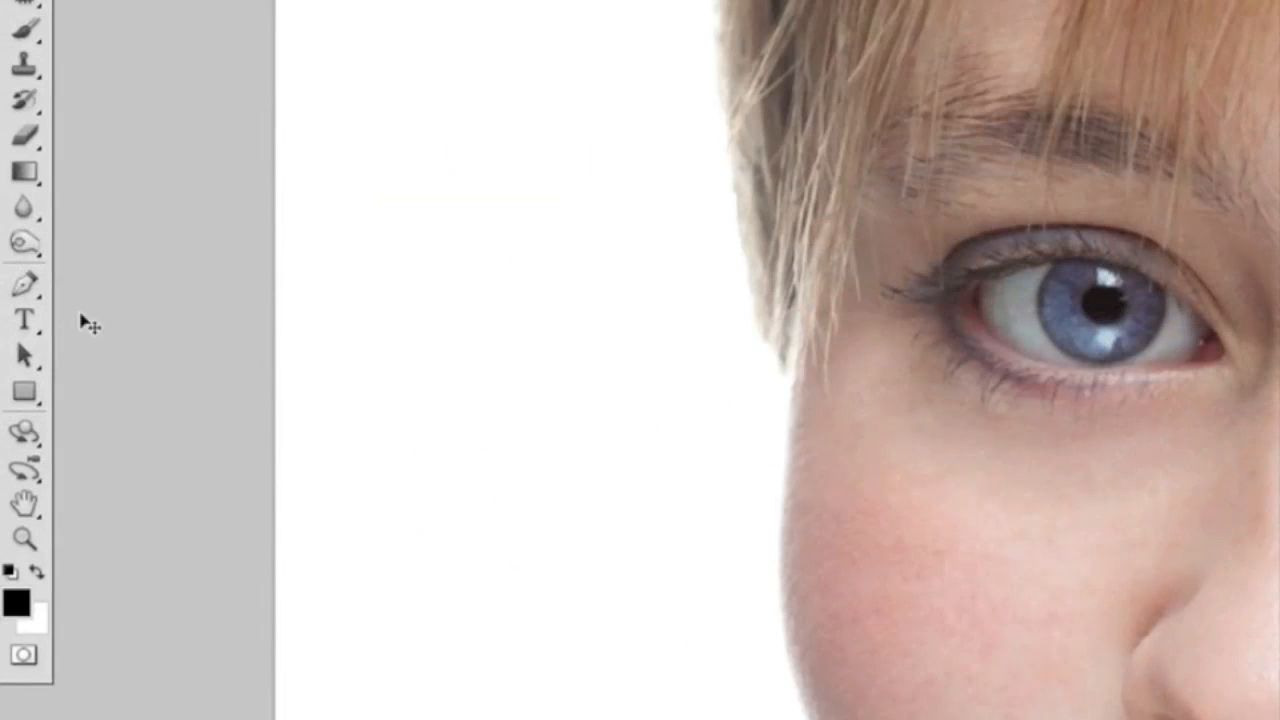
left_click(20, 243)
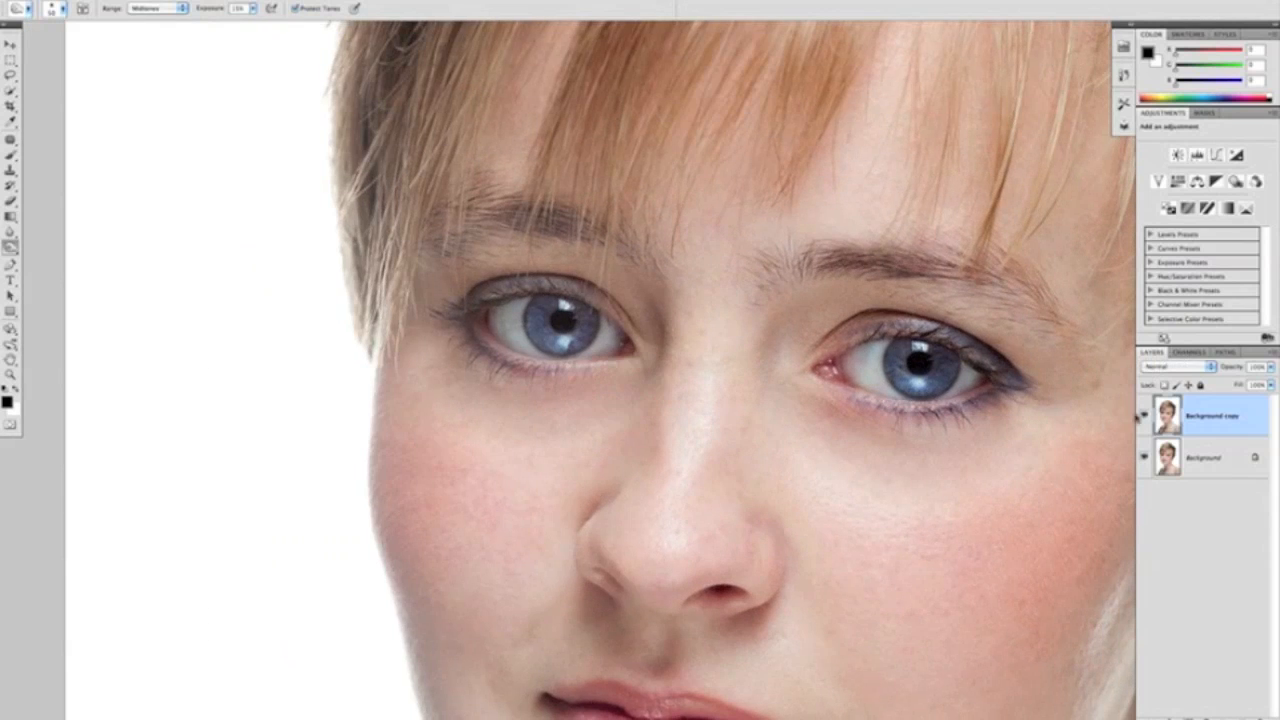
left_click(1145, 417)
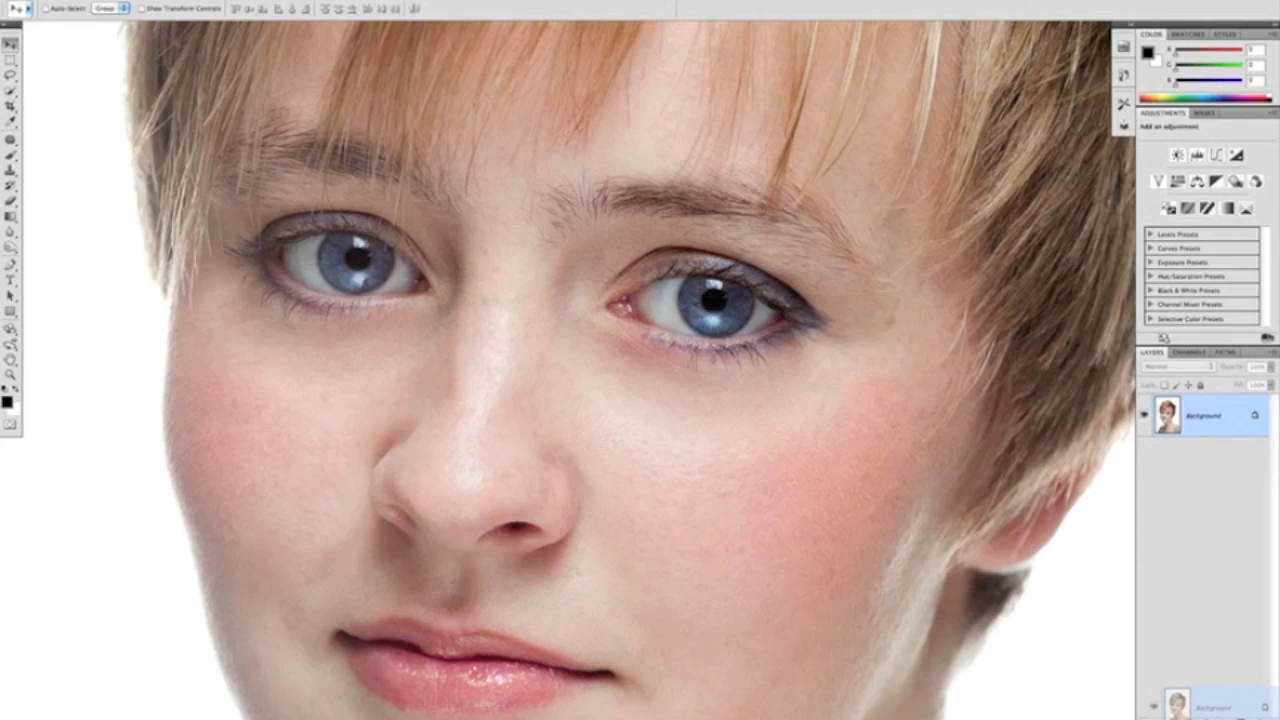
Duplicate the layer and apply Unsharp Mask with Amount 108%, Radius 1 px, Threshold 2.
key("ctrl+j")
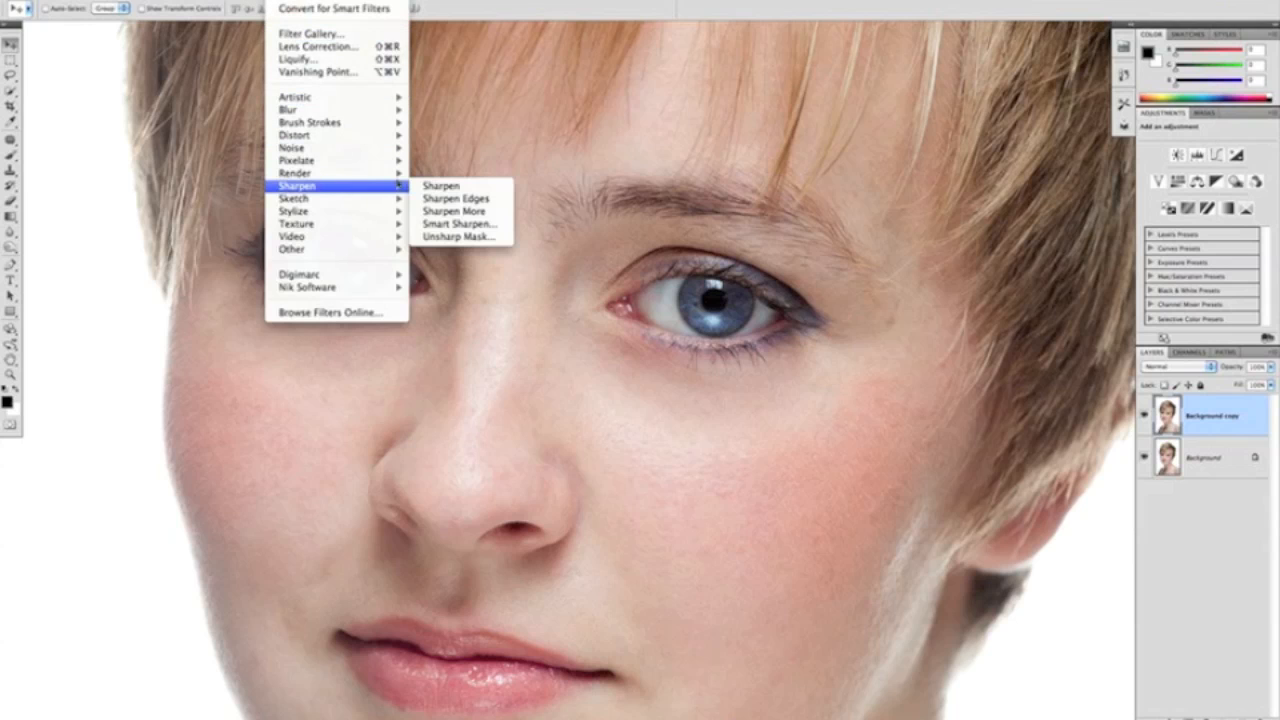
left_click(460, 237)
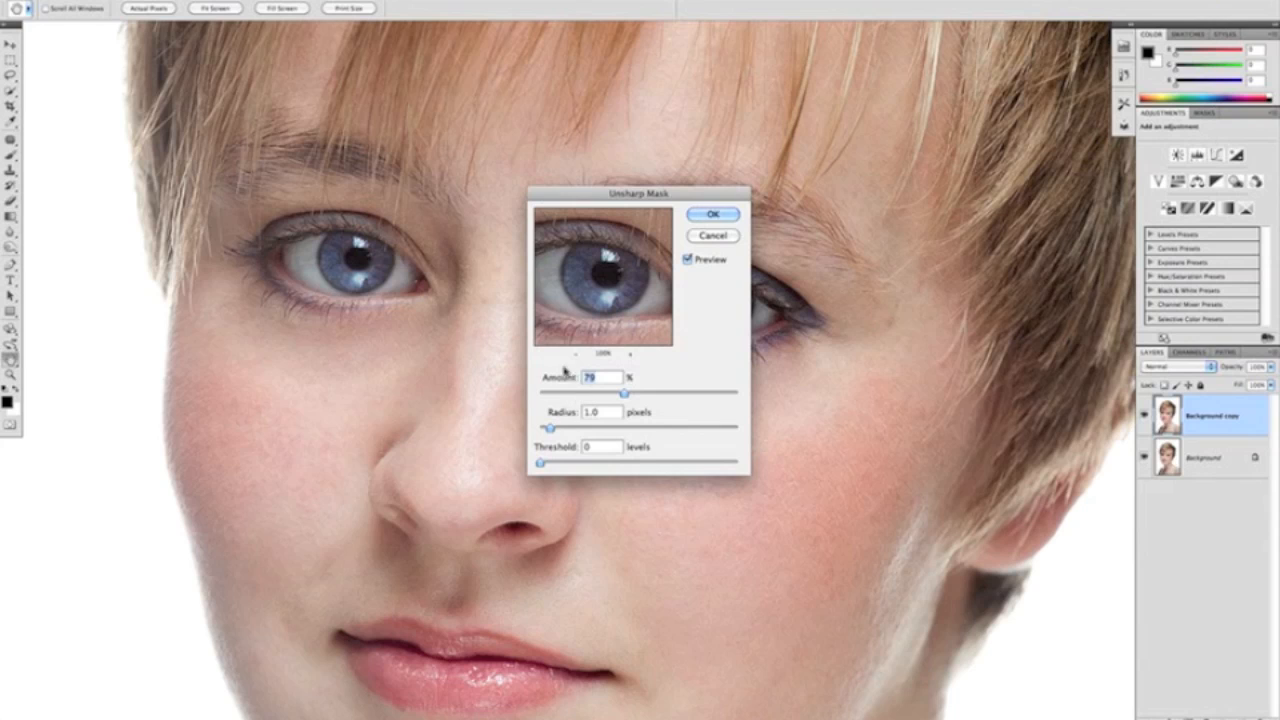
left_click(600, 377)
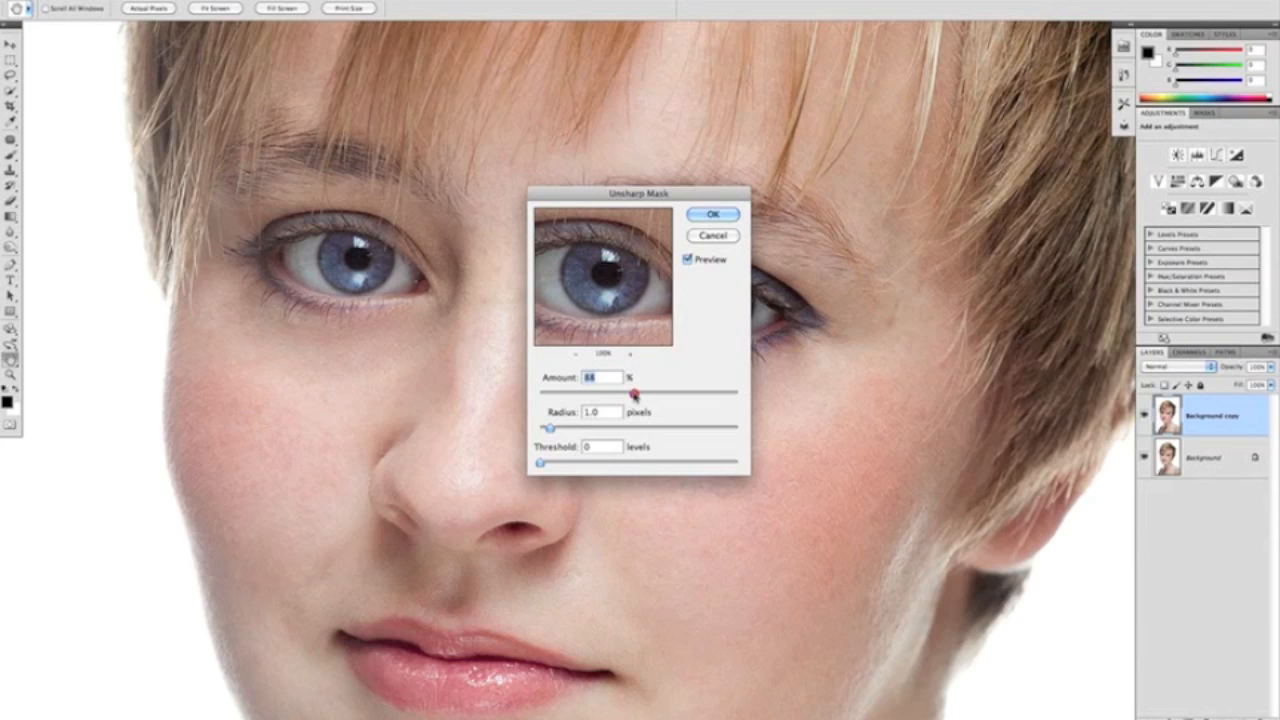
left_click_drag(632, 393, 651, 393)
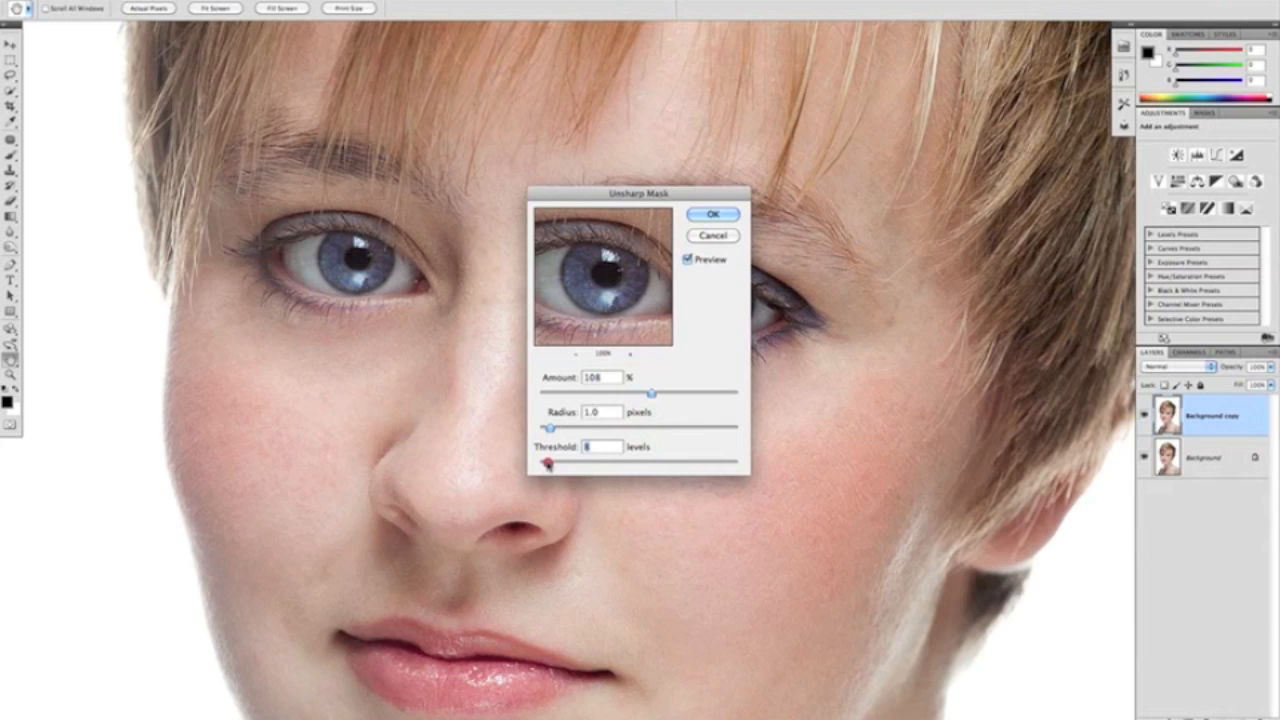
left_click_drag(551, 457, 574, 457)
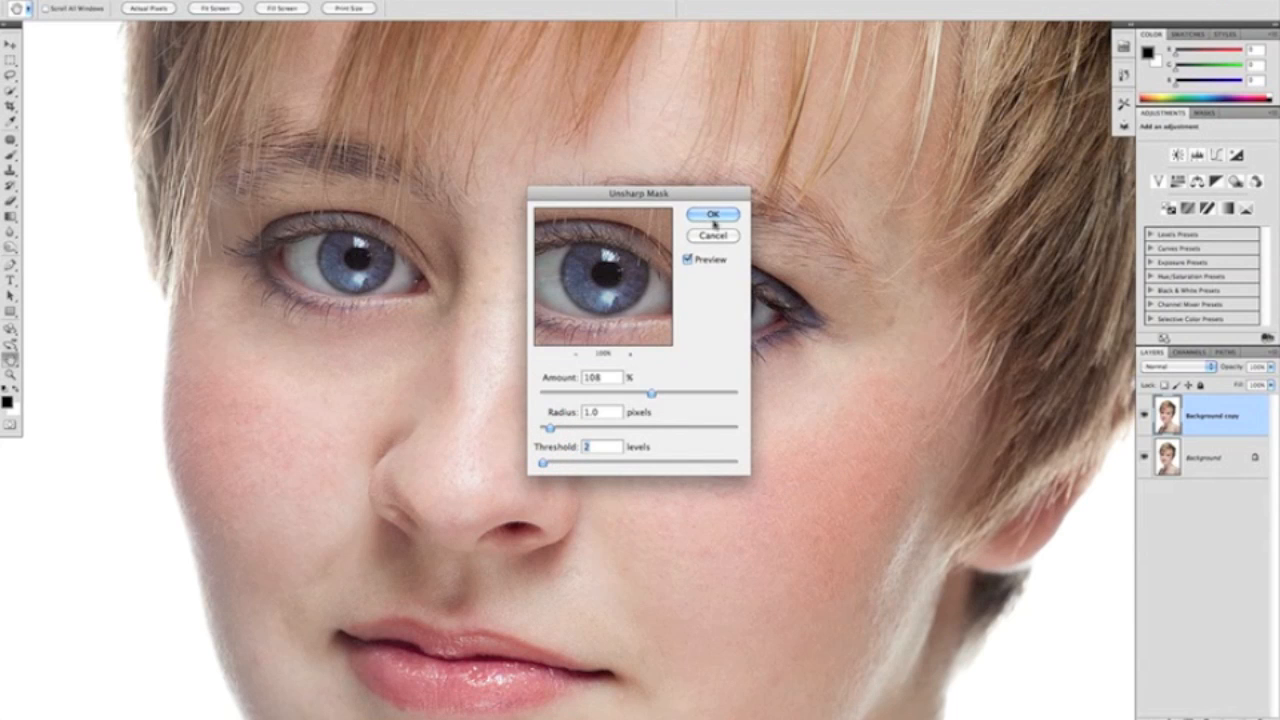
left_click(712, 214)
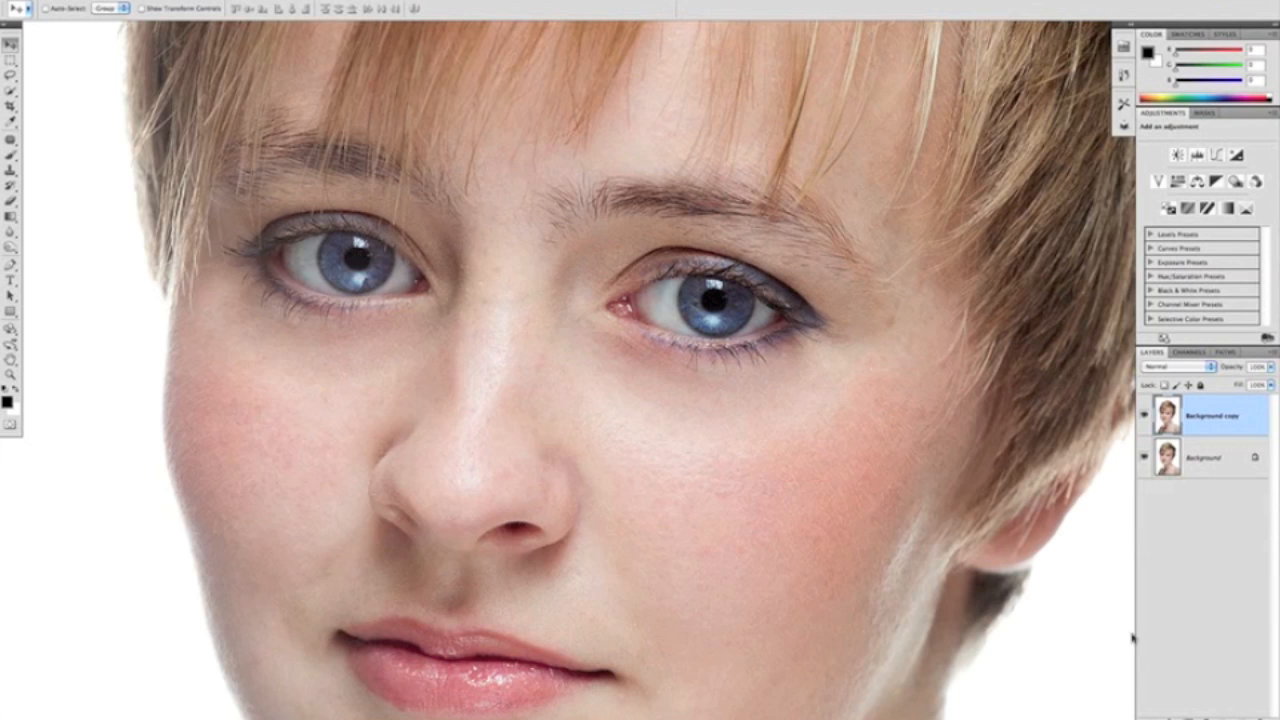
mouse_move(1183, 681)
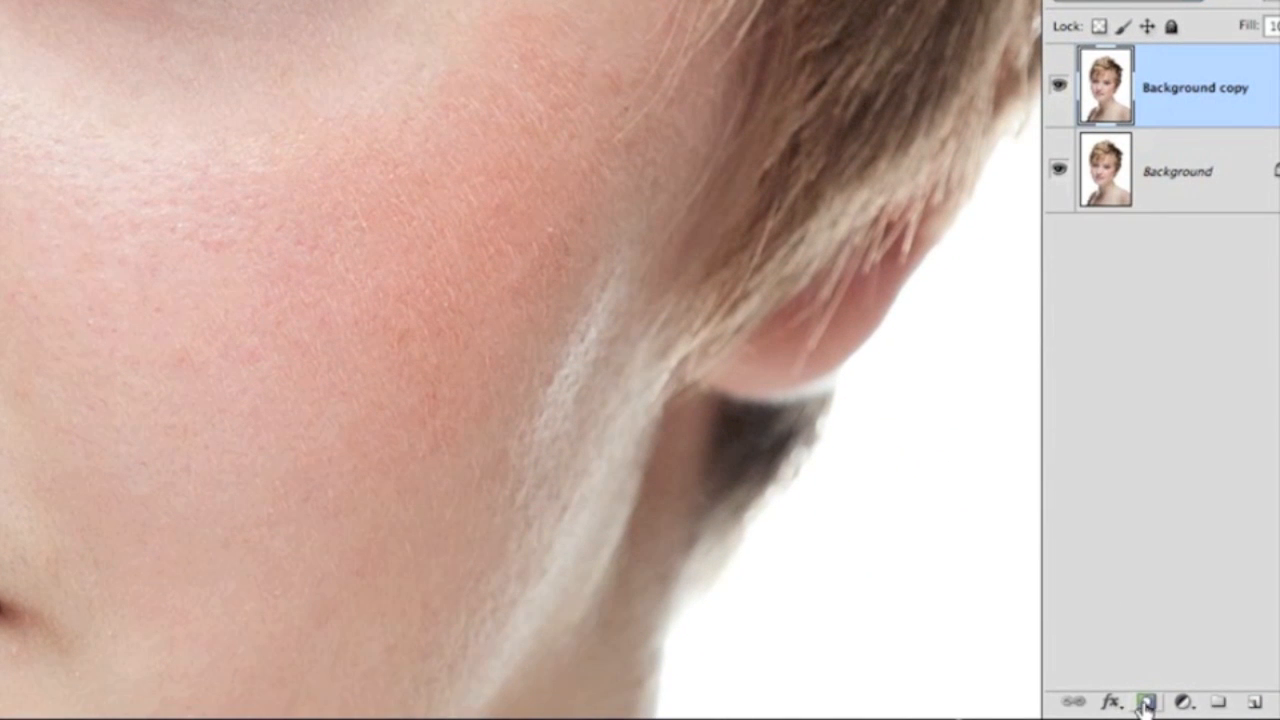
Add a black layer mask to the sharpened copy layer from the Layers panel.
left_click(1147, 701)
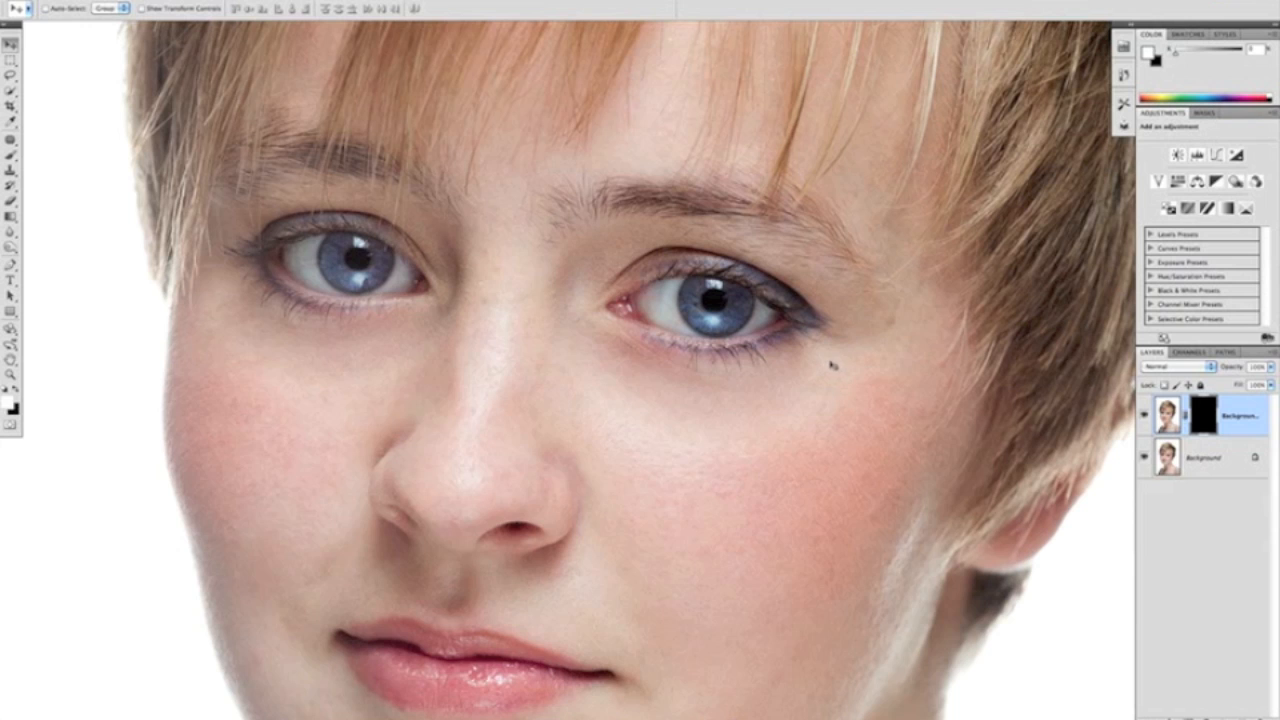
mouse_move(550, 377)
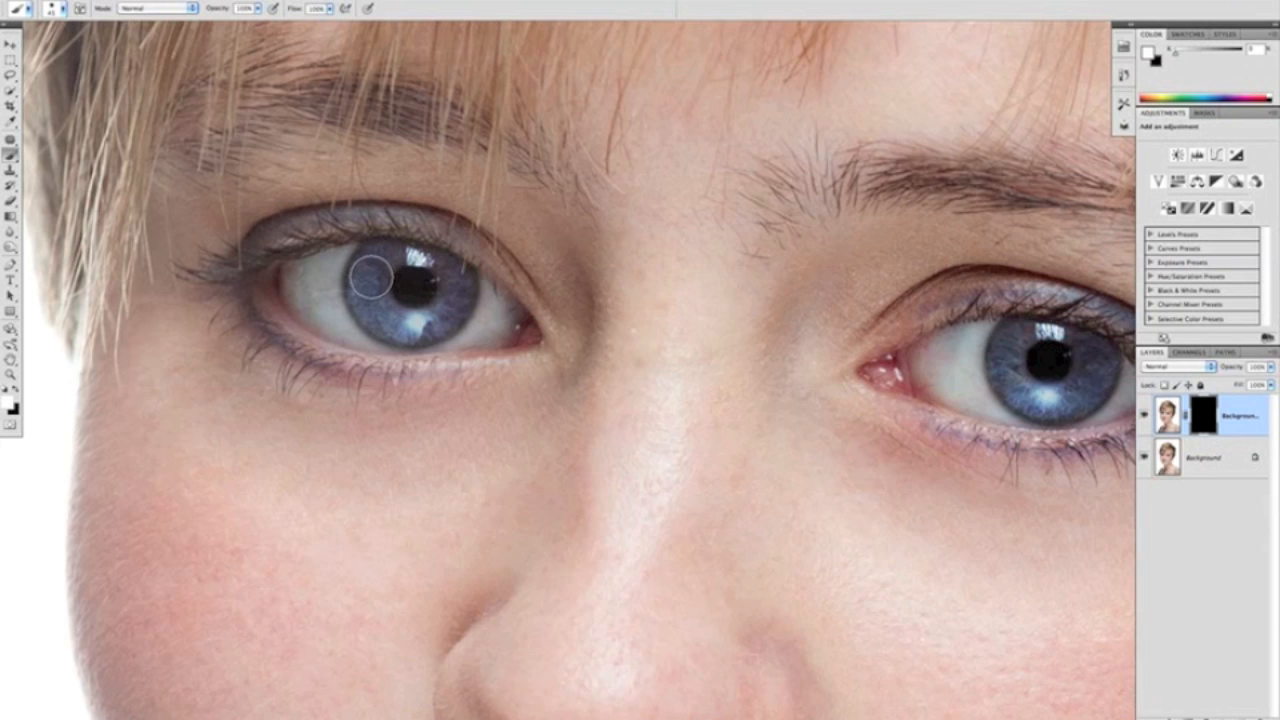
Enlarge the white brush for painting the irises onto the sharpened layer's black mask.
key("]")
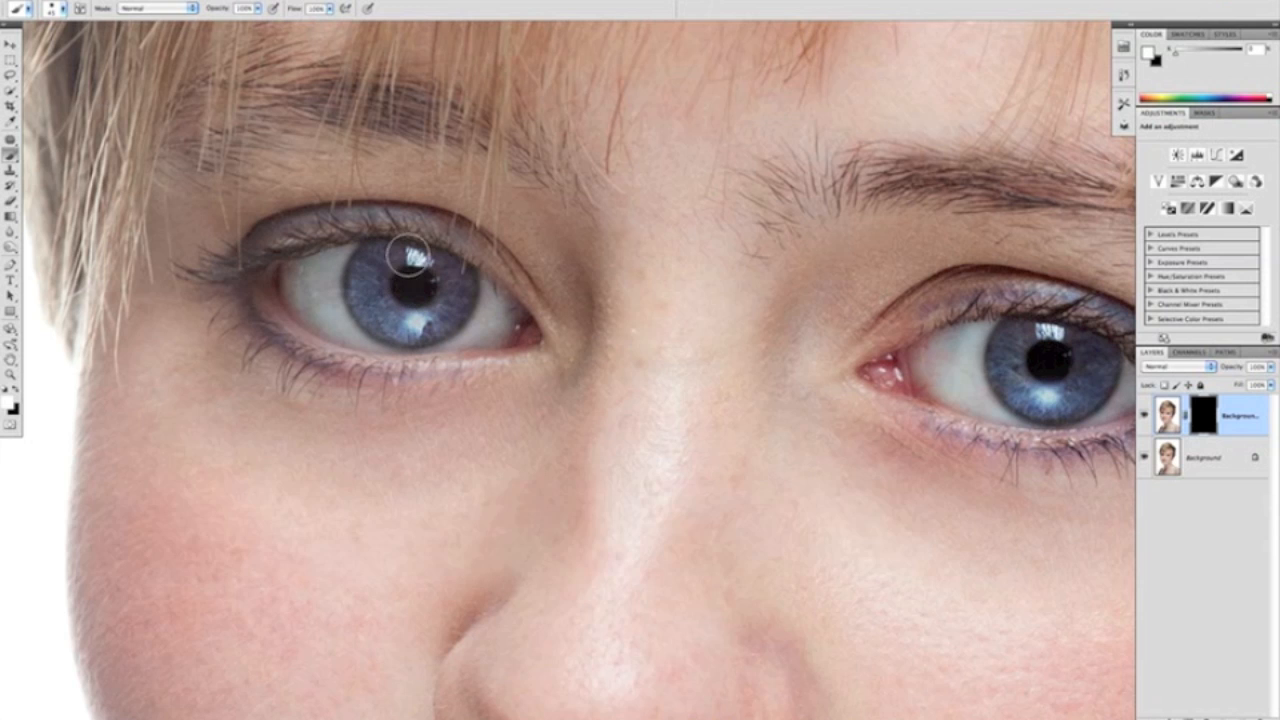
mouse_move(372, 289)
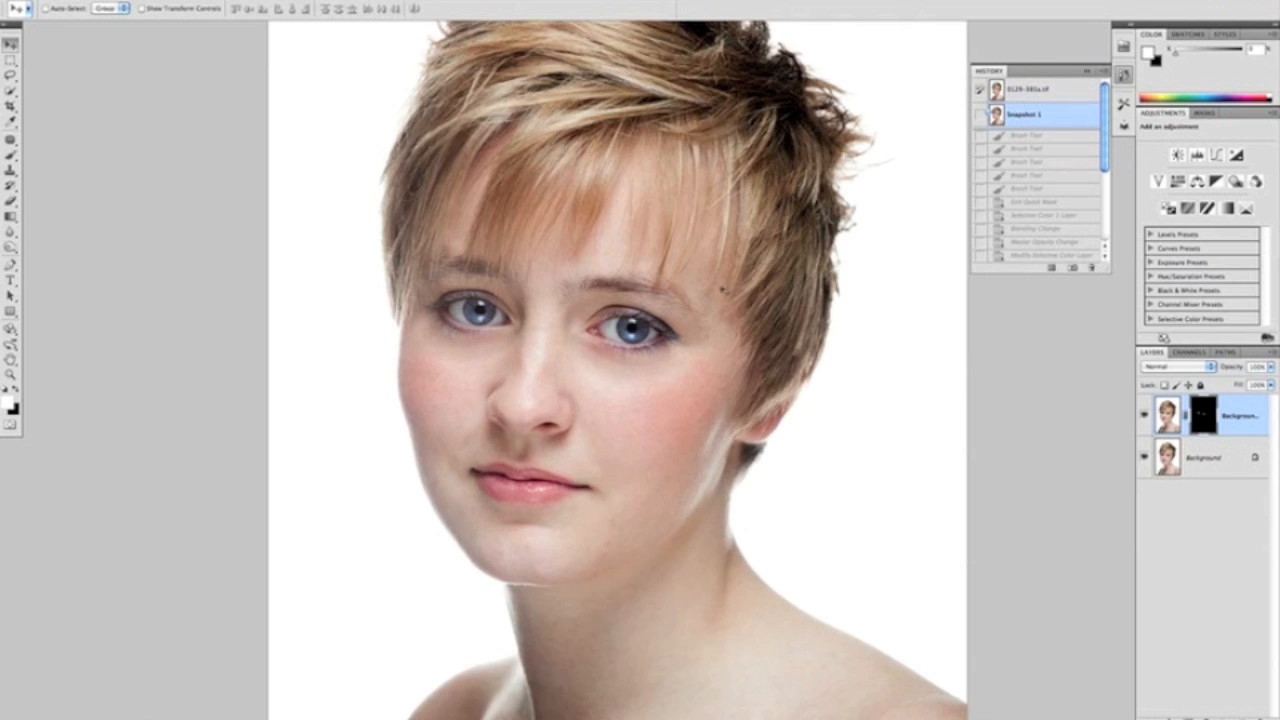
mouse_move(894, 269)
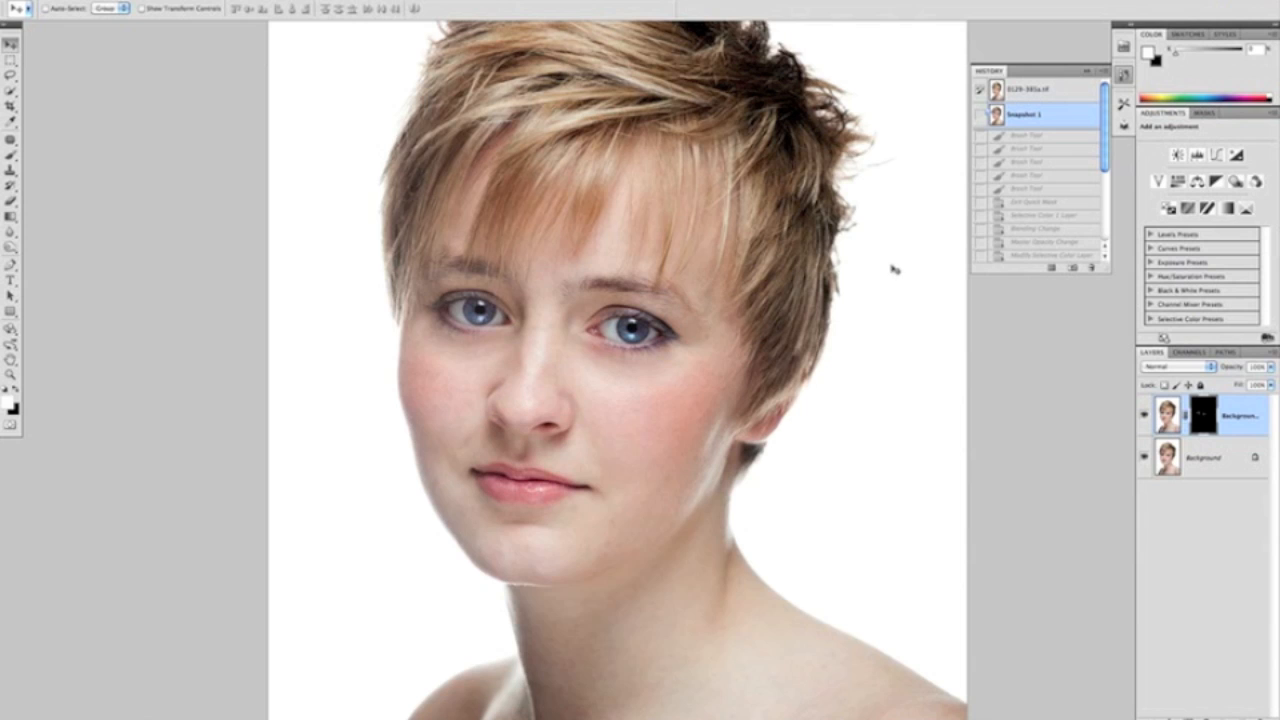
mouse_move(905, 280)
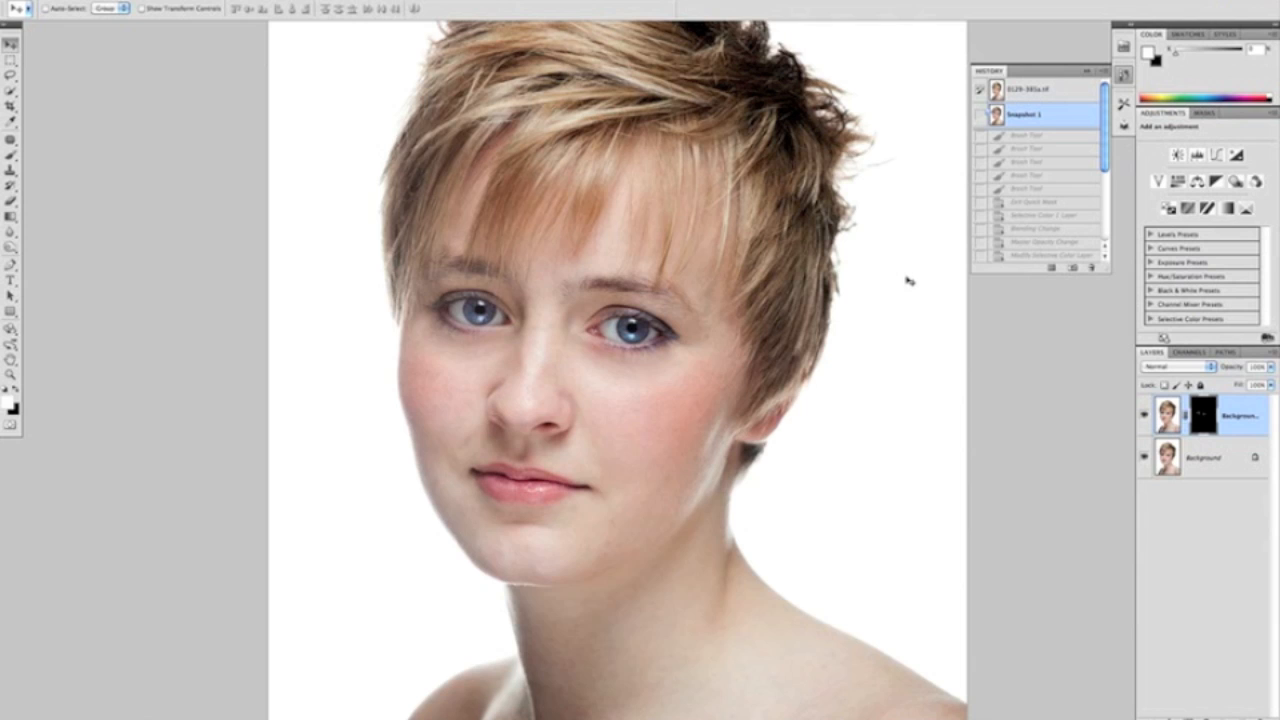
mouse_move(924, 307)
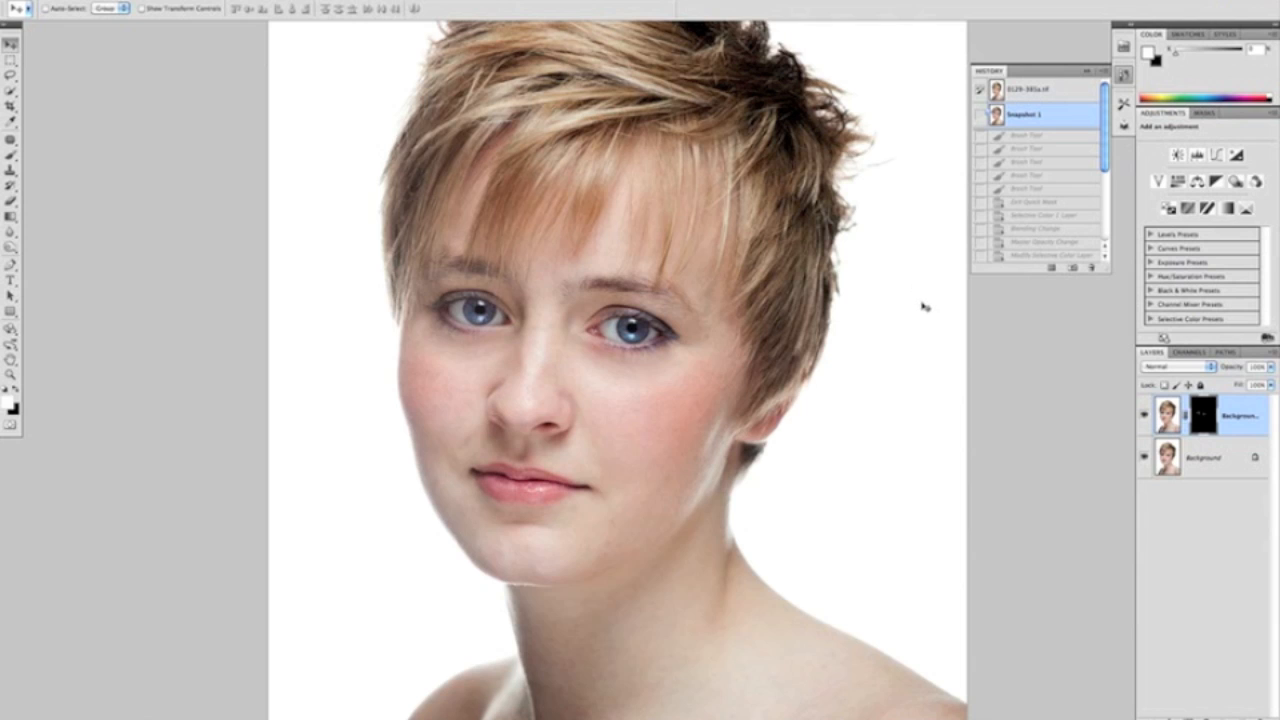